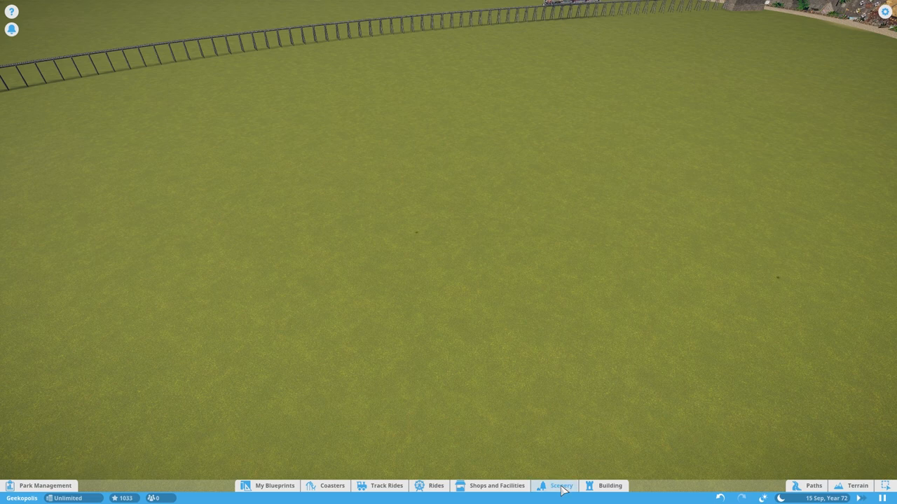
Step: Place projection screens of several sizes from the custom billboard scenery category on the grass
click(557, 486)
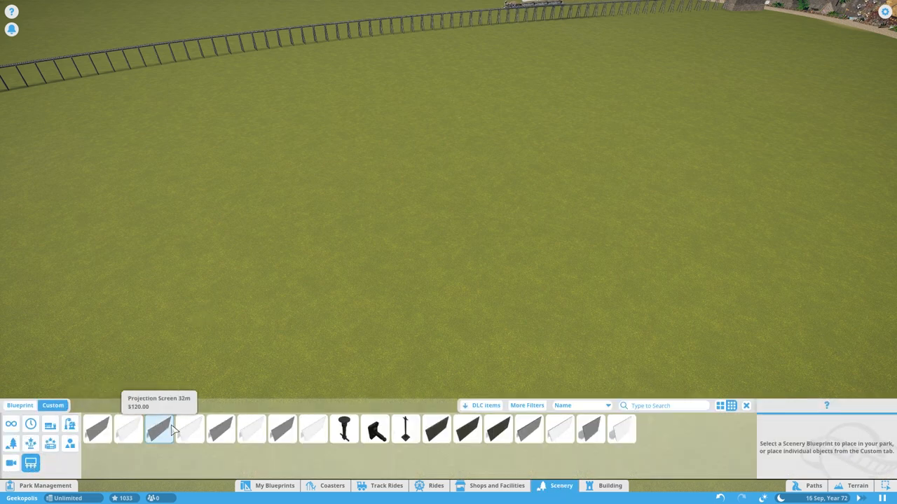
click(101, 437)
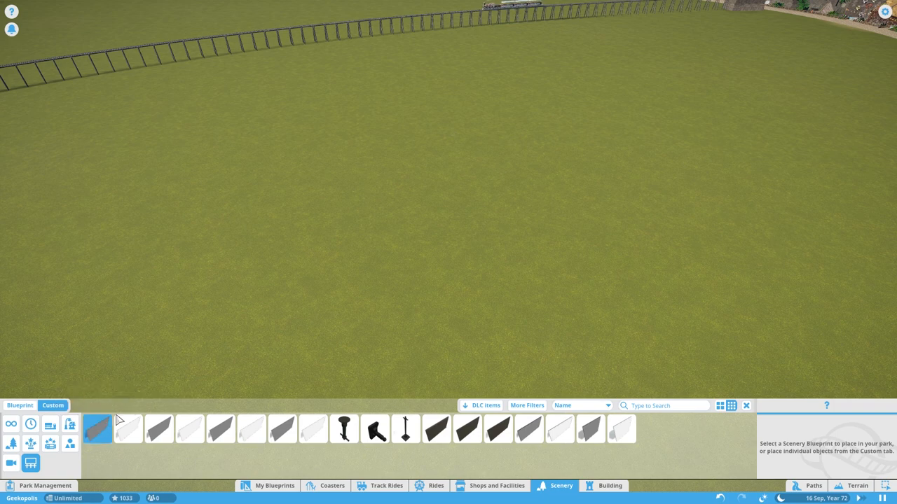
click(103, 429)
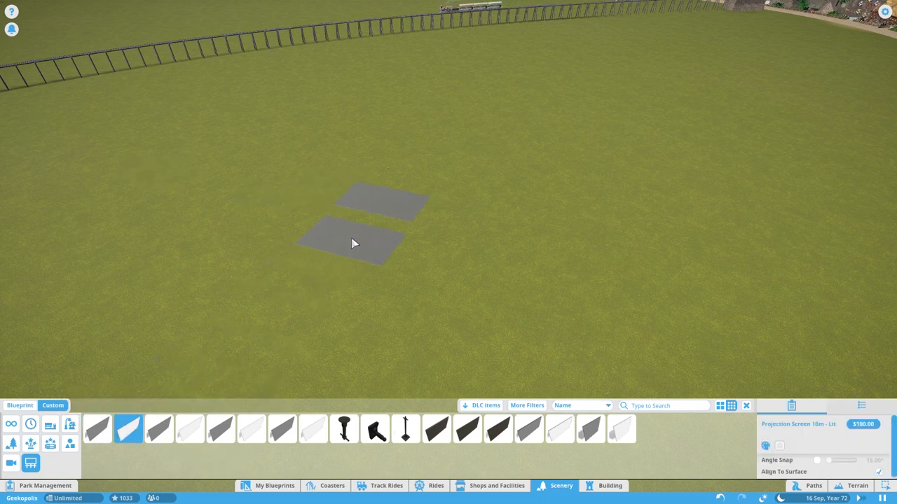
click(144, 431)
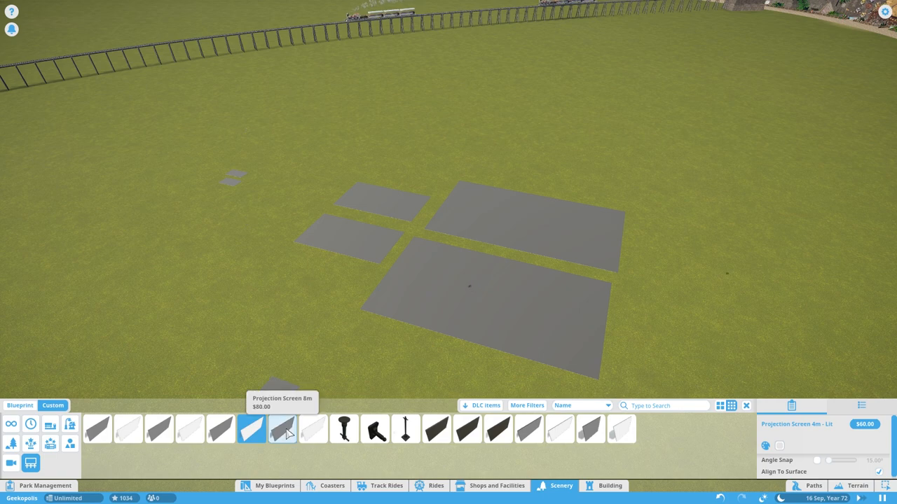
click(283, 434)
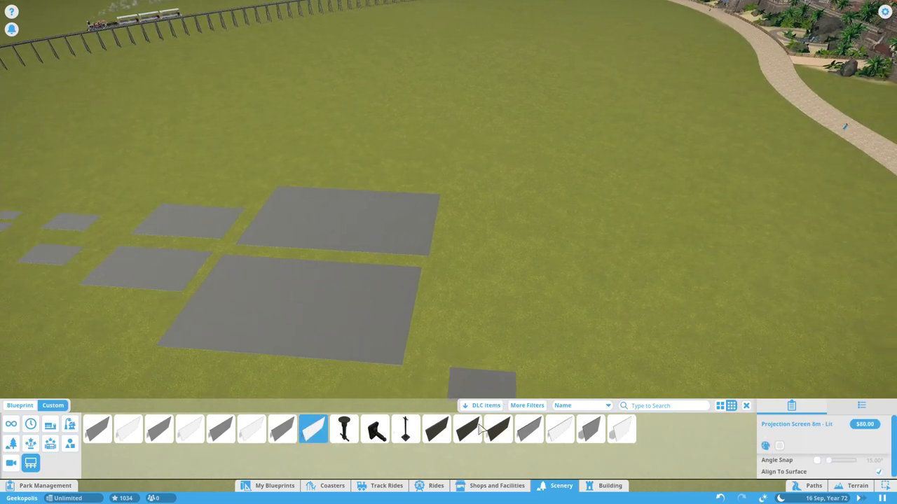
Step: Place a small TV screen and a video wall panel on the grass
click(467, 429)
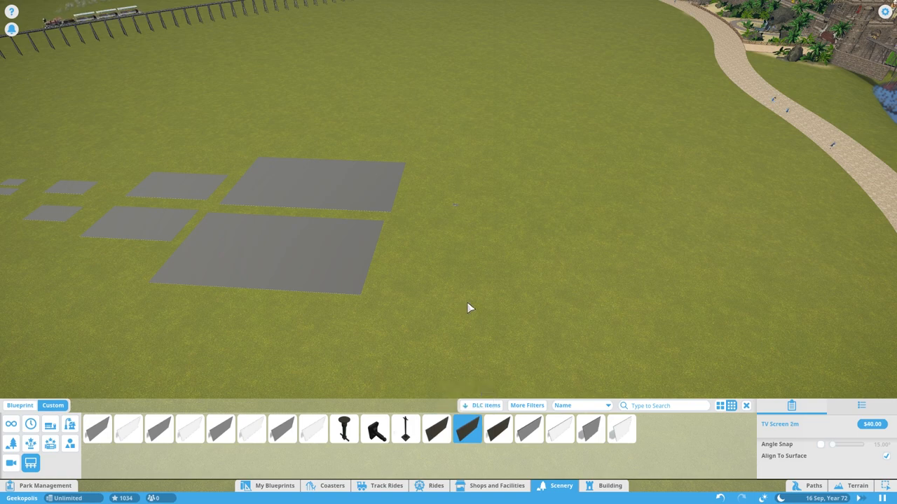
click(498, 429)
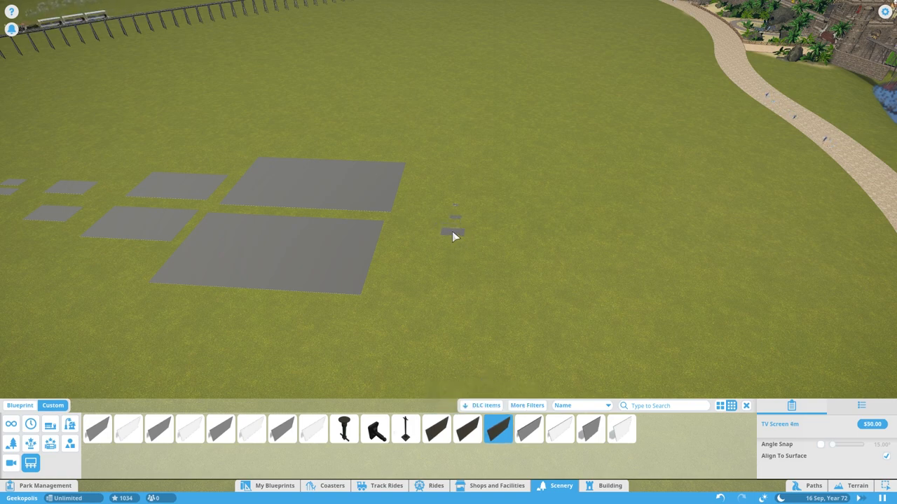
click(559, 429)
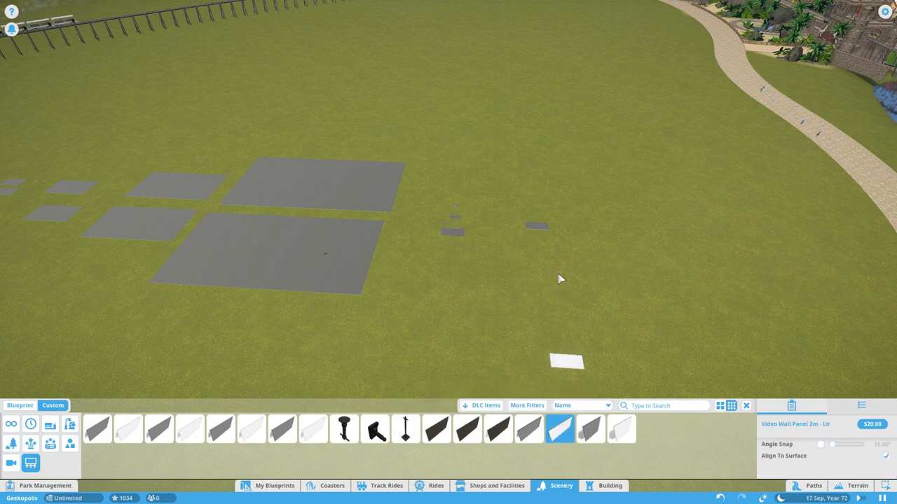
click(592, 434)
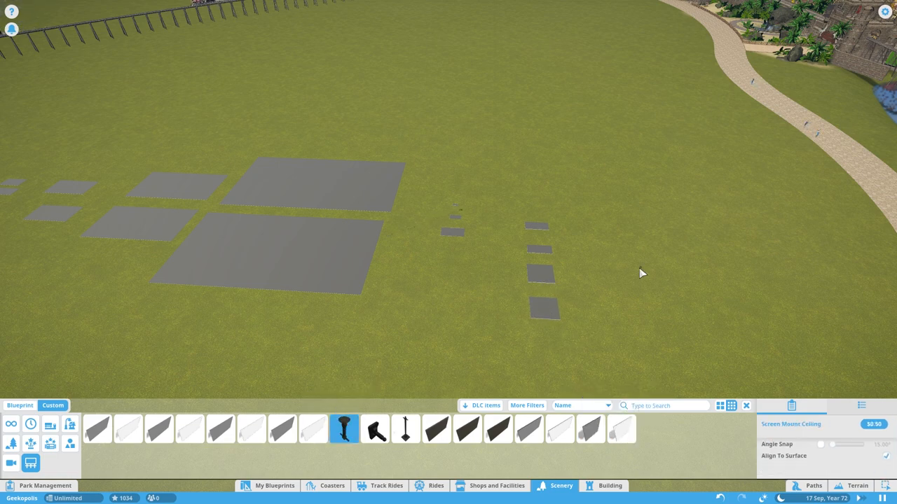
Step: Add a wall screen mount and mounting pole, then filter the catalogue by 'proj'
click(374, 430)
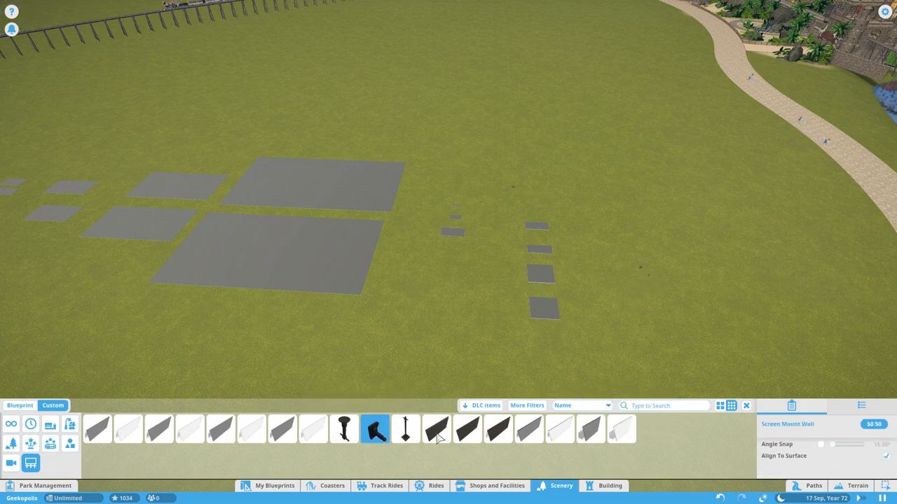
click(405, 430)
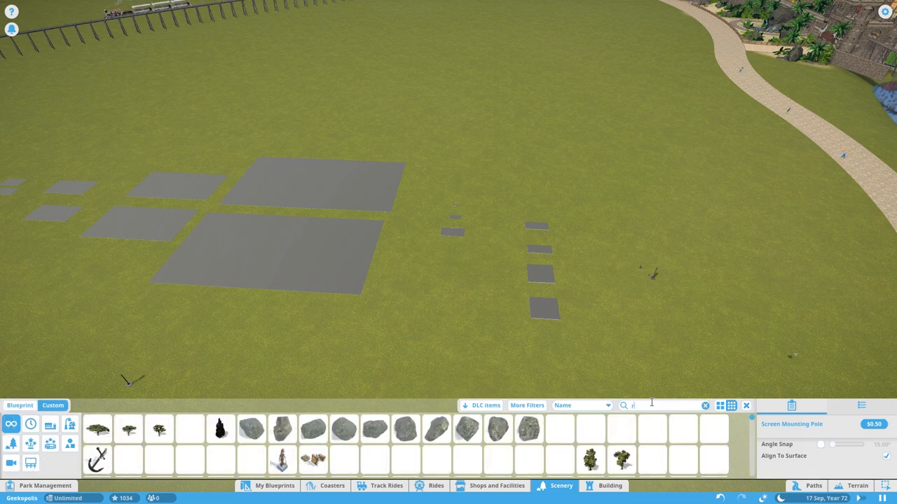
text(proj)
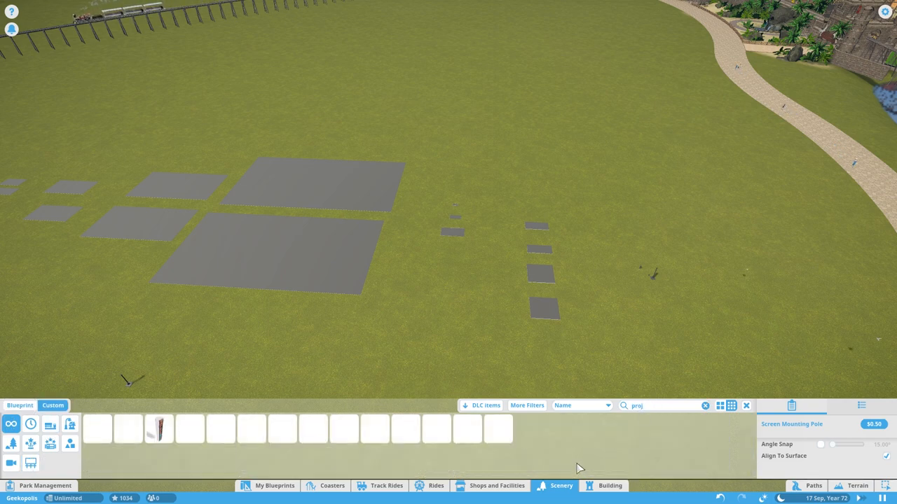
click(470, 432)
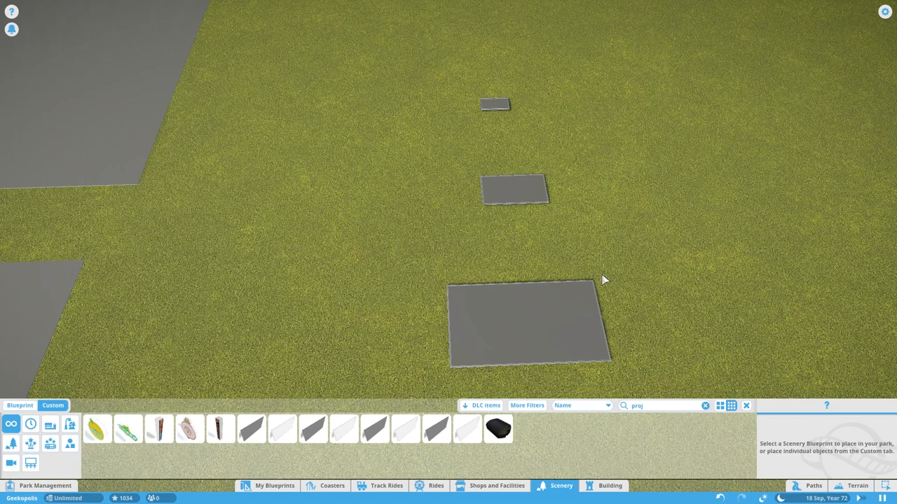
mouse_move(589, 285)
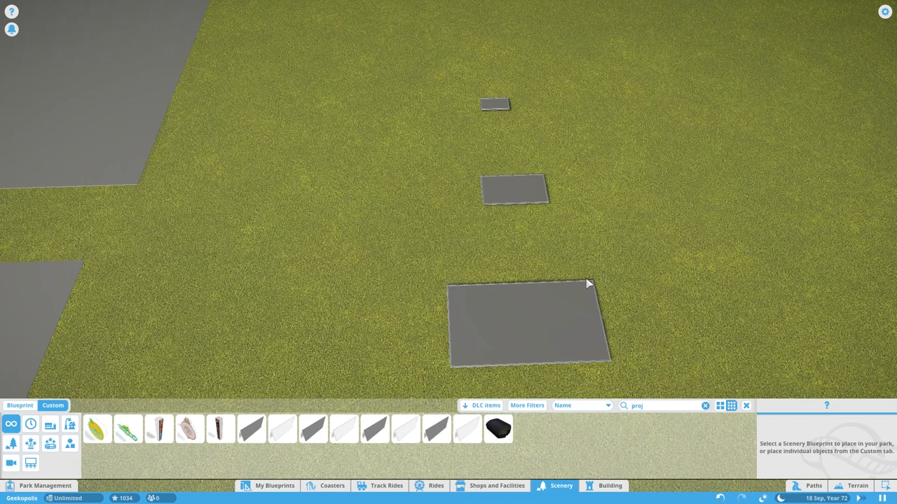
mouse_move(552, 216)
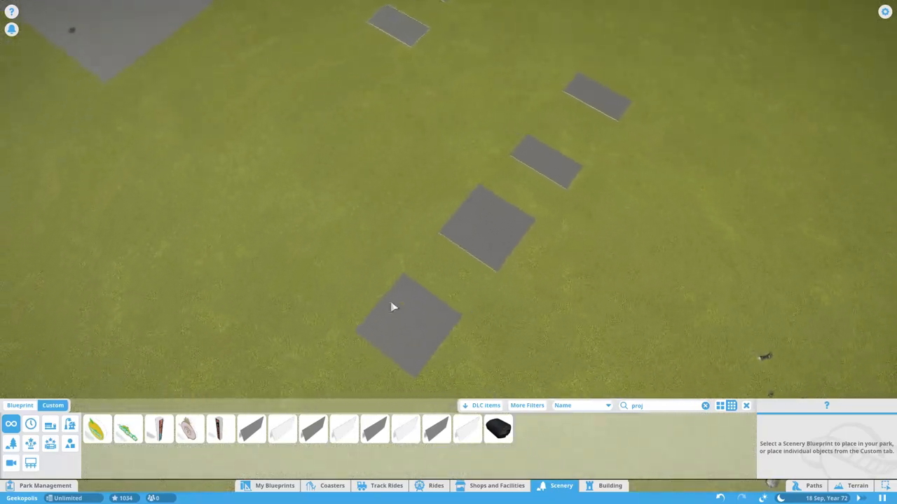
mouse_move(390, 326)
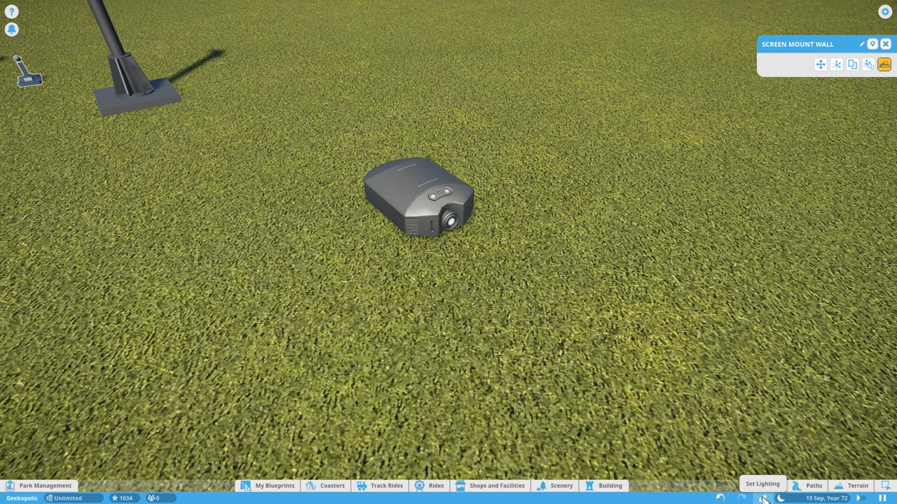
Step: Apply Chief Beef (Wide).jpg to the large projection screens and preview them at night and in daylight
click(770, 485)
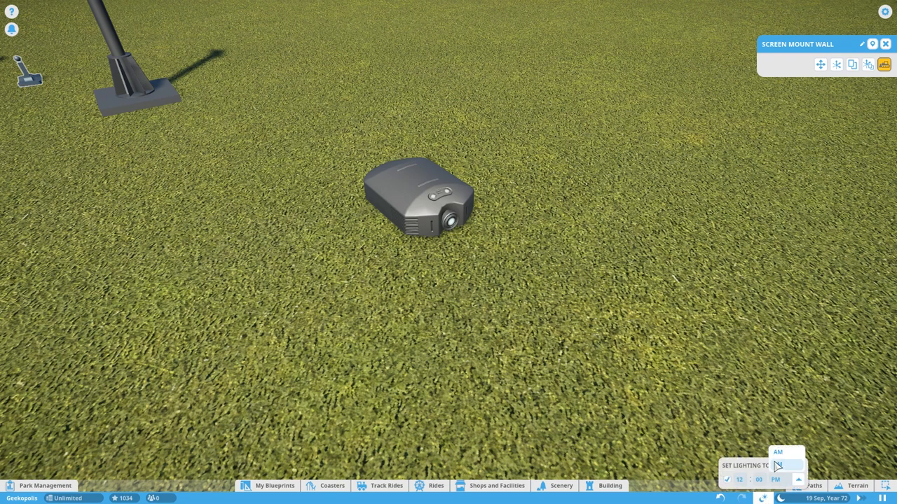
click(778, 451)
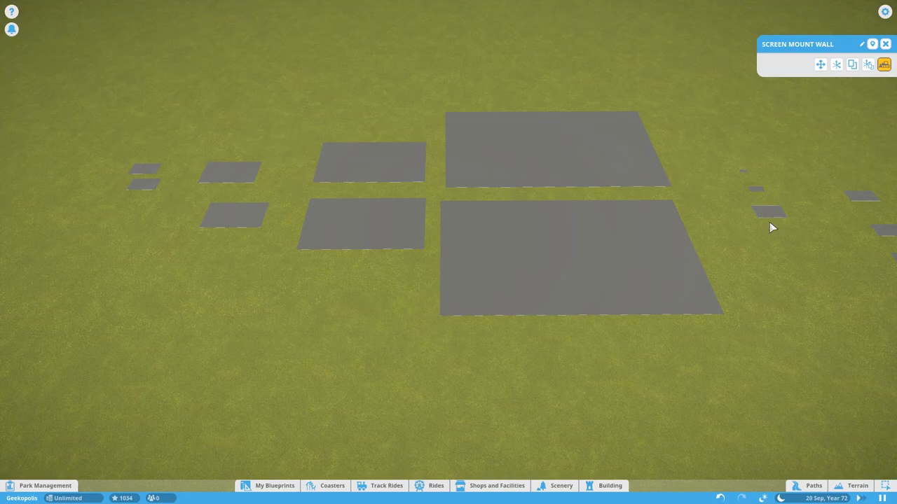
drag(770, 227, 322, 303)
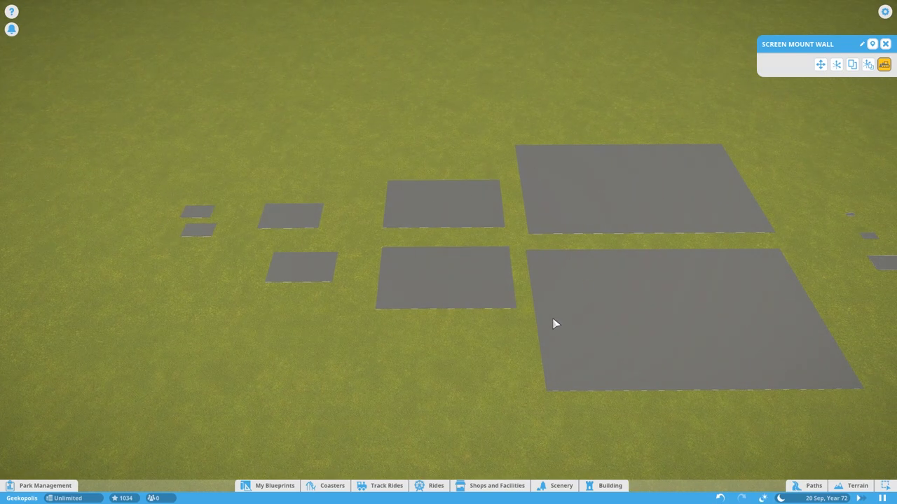
click(199, 213)
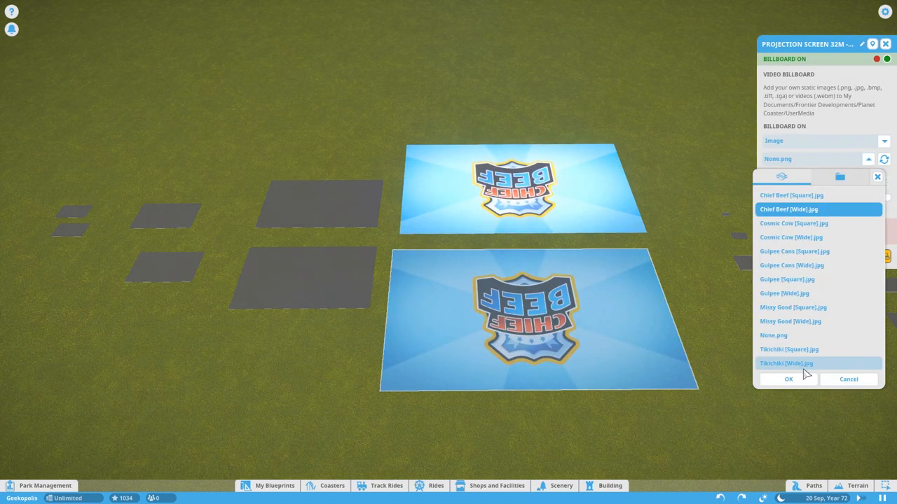
click(787, 379)
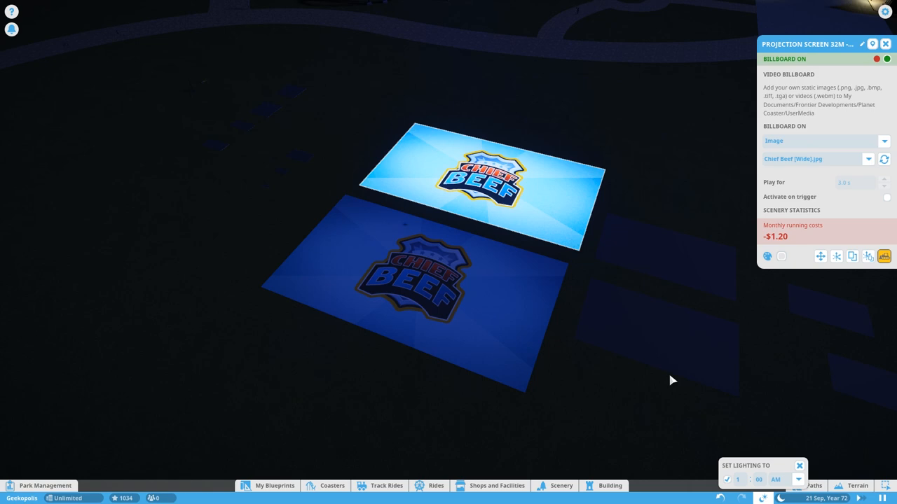
mouse_move(632, 400)
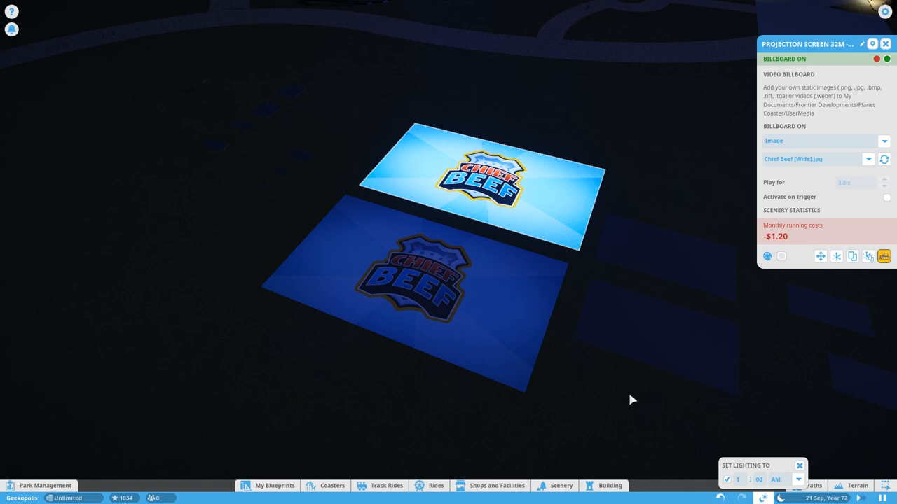
click(783, 481)
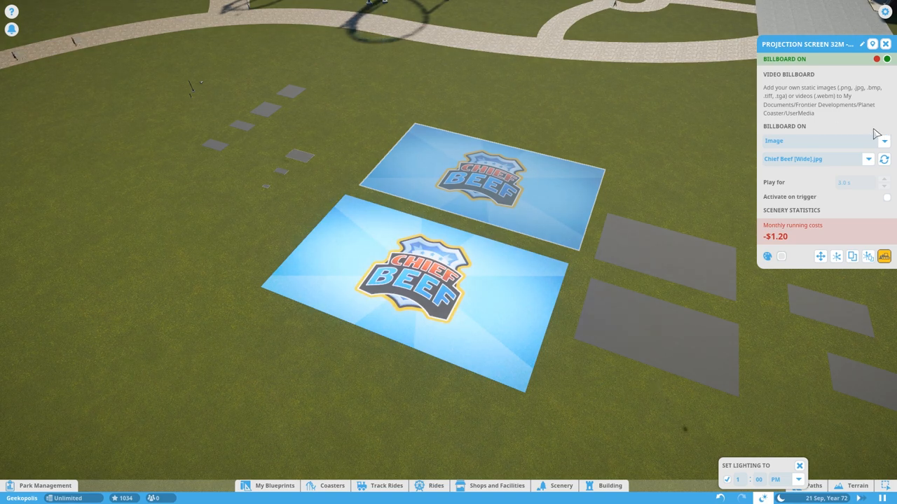
mouse_move(819, 132)
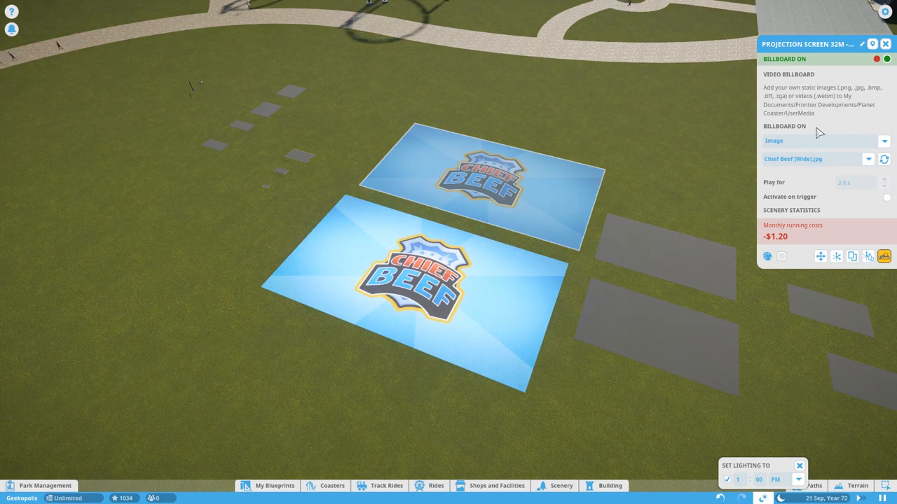
Step: Switch the screen's Billboard On content to Movie using Chief Beef Billboard [Low Res].webm
click(824, 140)
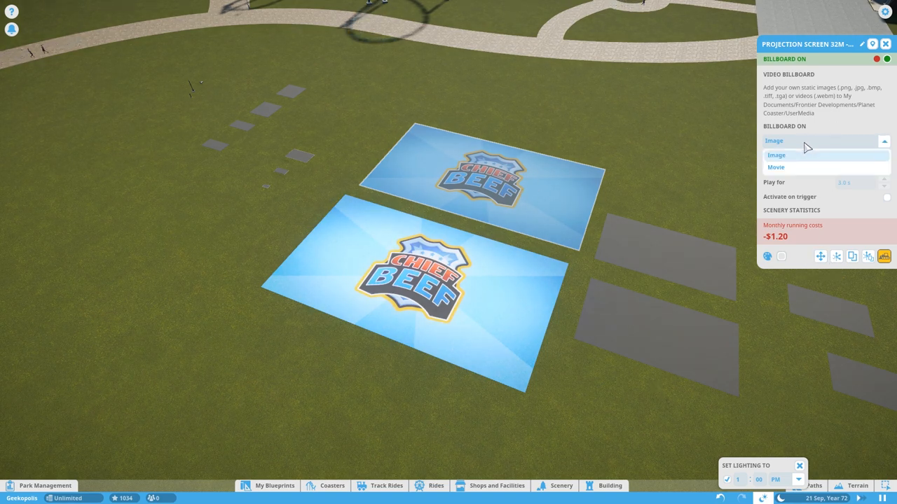
click(777, 166)
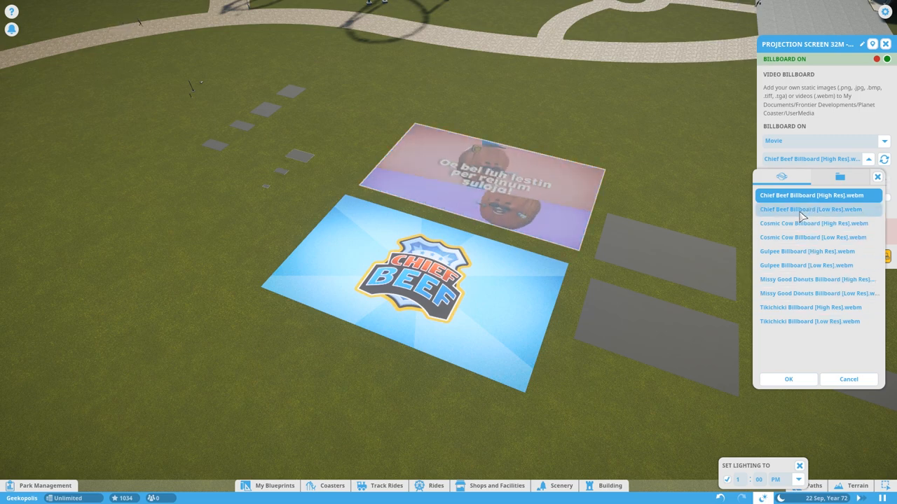
click(810, 210)
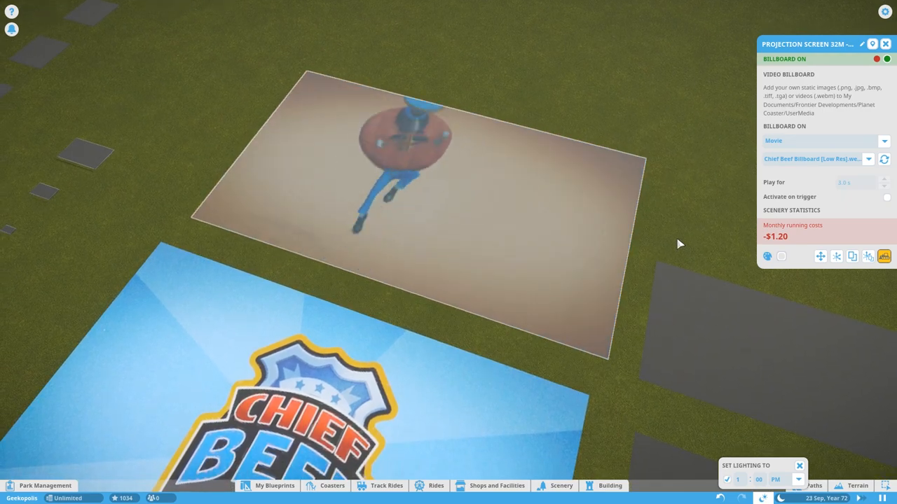
click(779, 478)
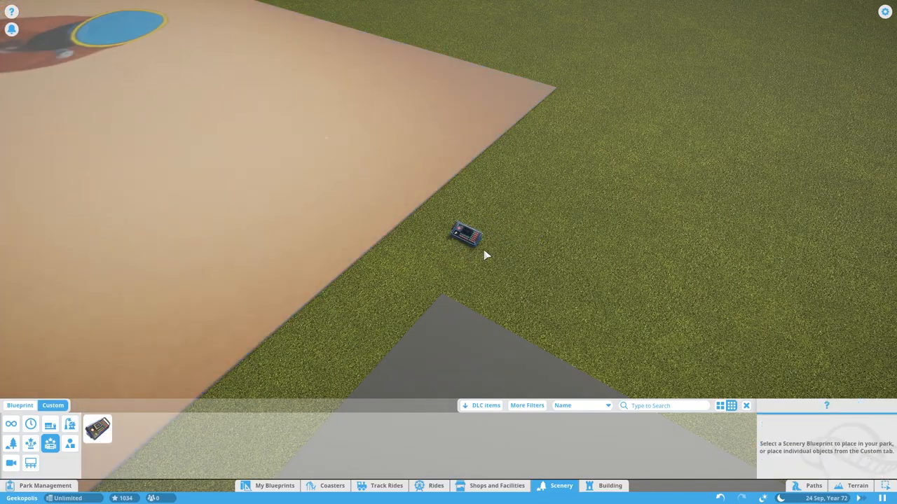
Step: Add the projection screen to the display sequencer's trigger group and play the trigger sequence
click(465, 236)
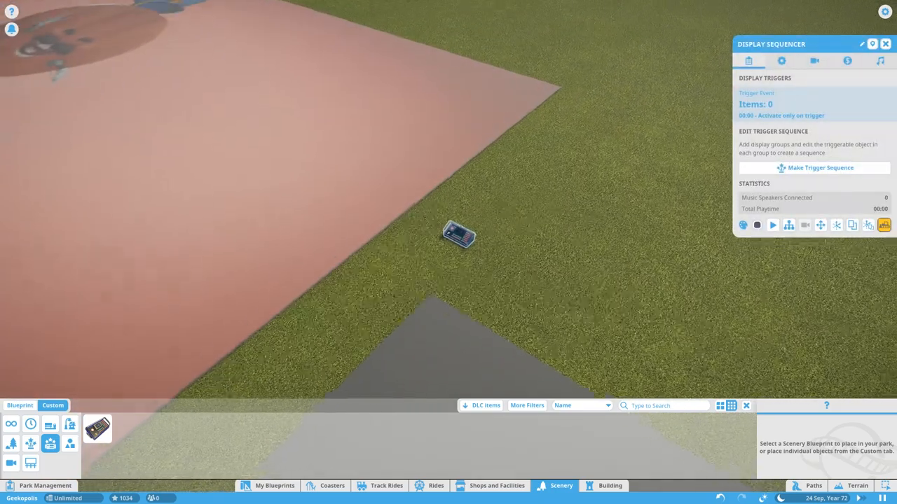
click(815, 168)
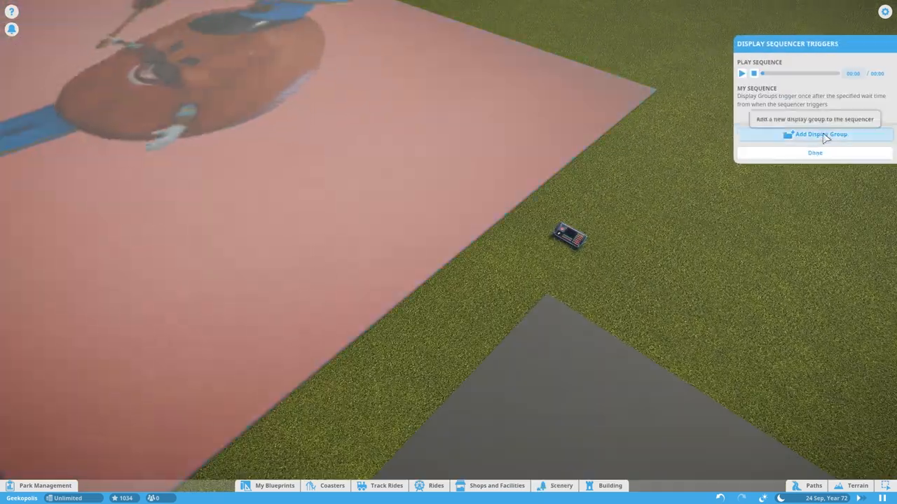
click(815, 135)
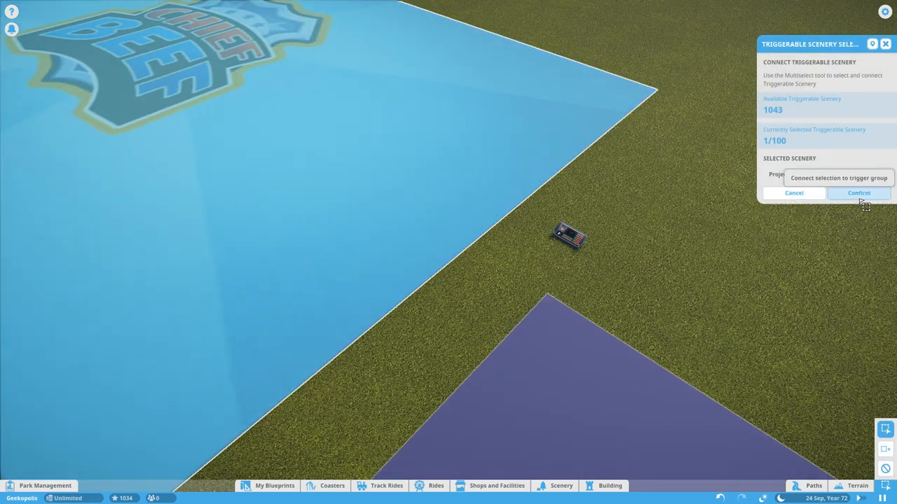
click(857, 193)
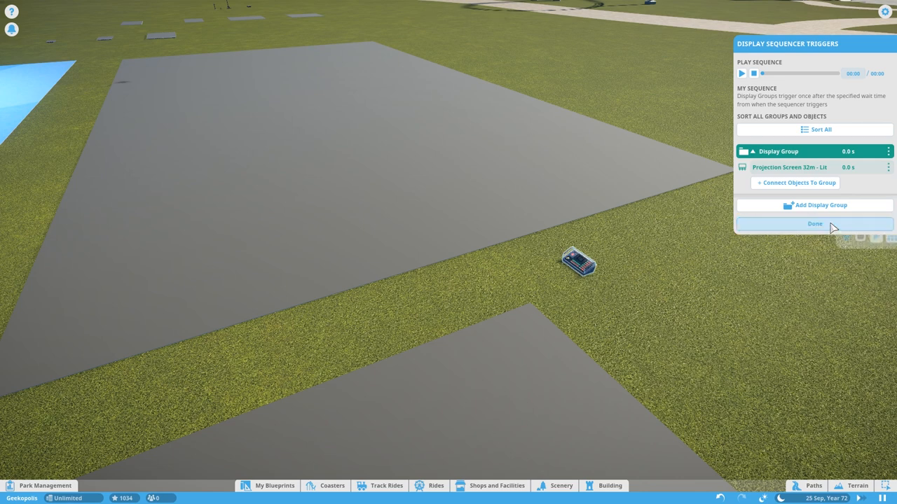
click(815, 224)
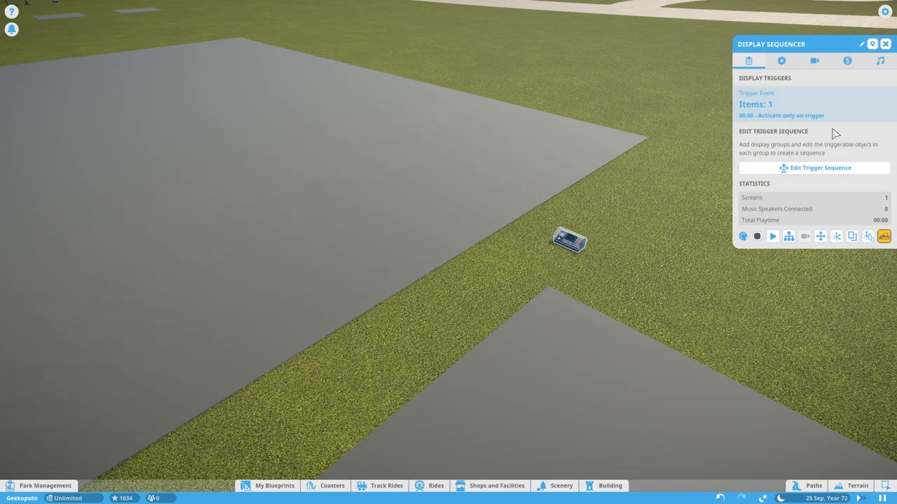
mouse_move(771, 236)
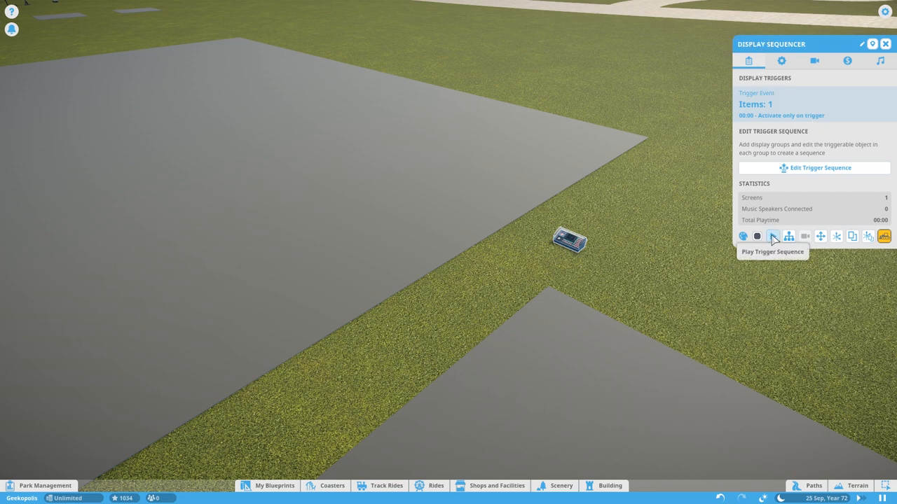
click(772, 235)
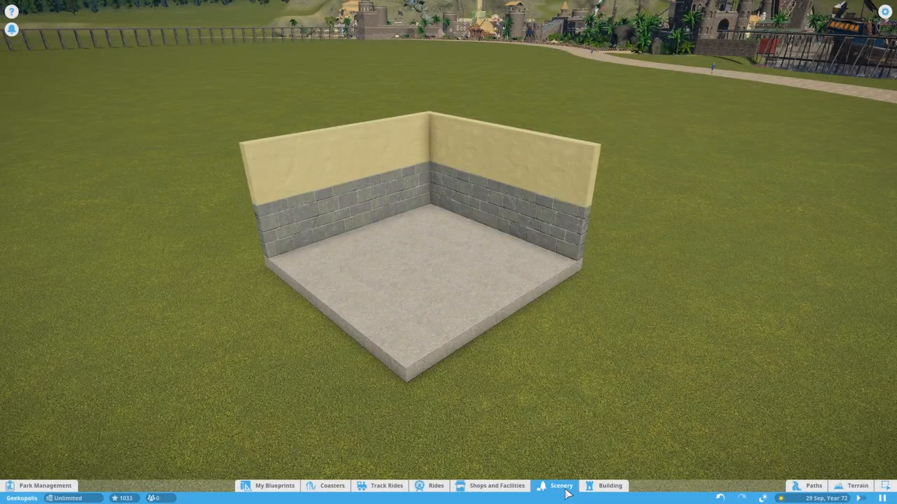
Step: Edit the stucco room building and mount a Video Wall Panel 4m on the left wall
click(560, 485)
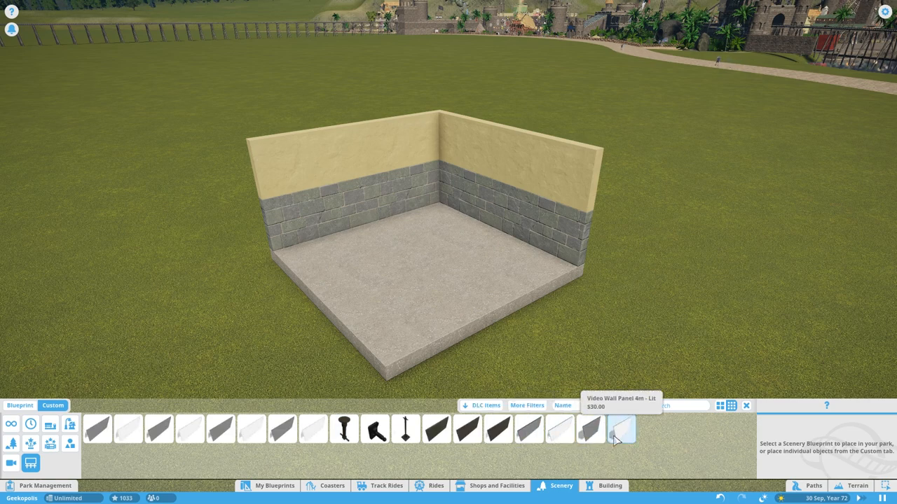
click(591, 429)
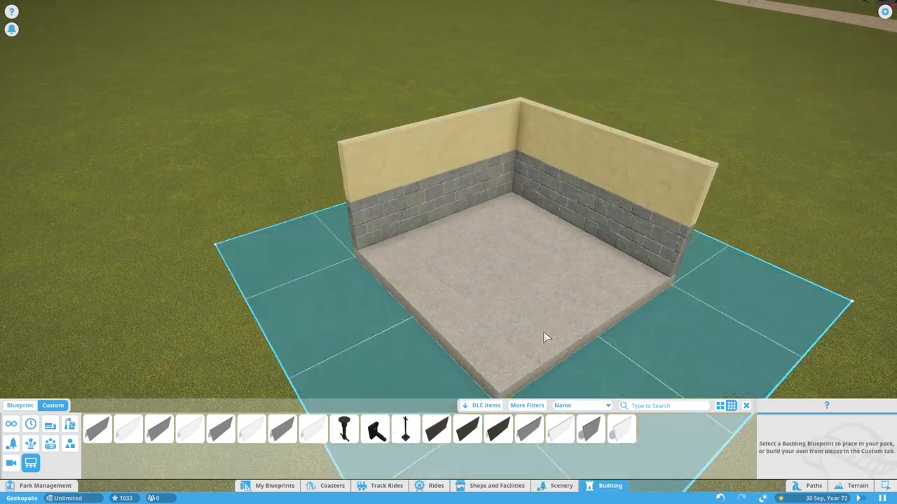
text(stucco)
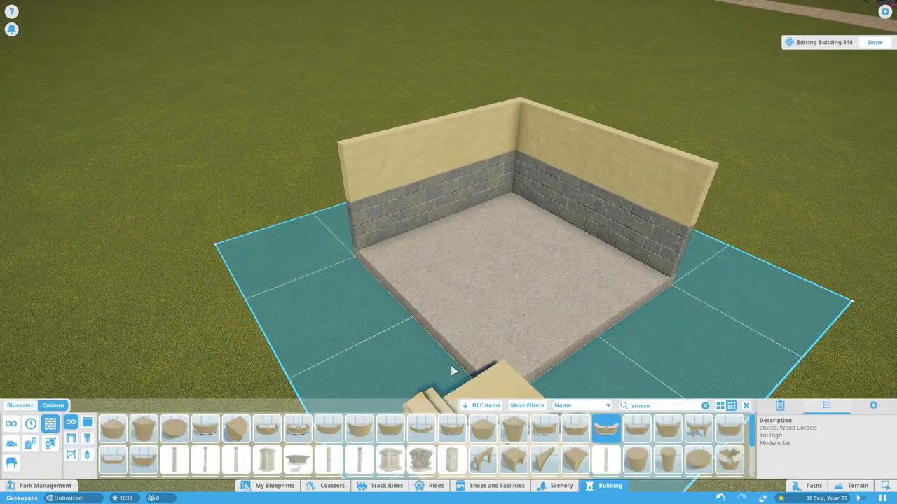
click(560, 484)
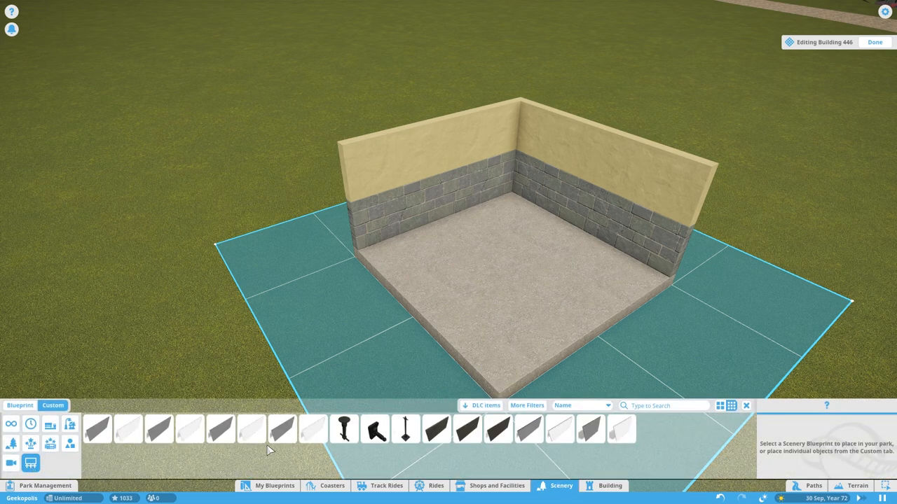
click(588, 436)
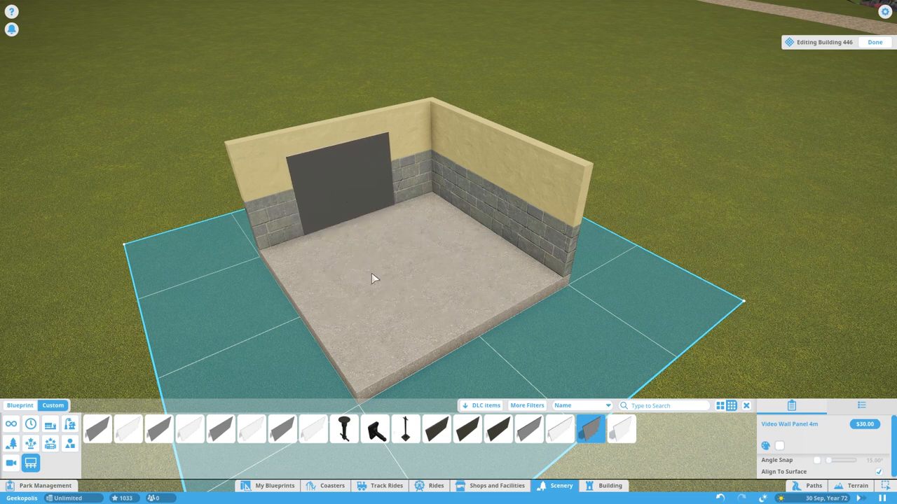
click(529, 435)
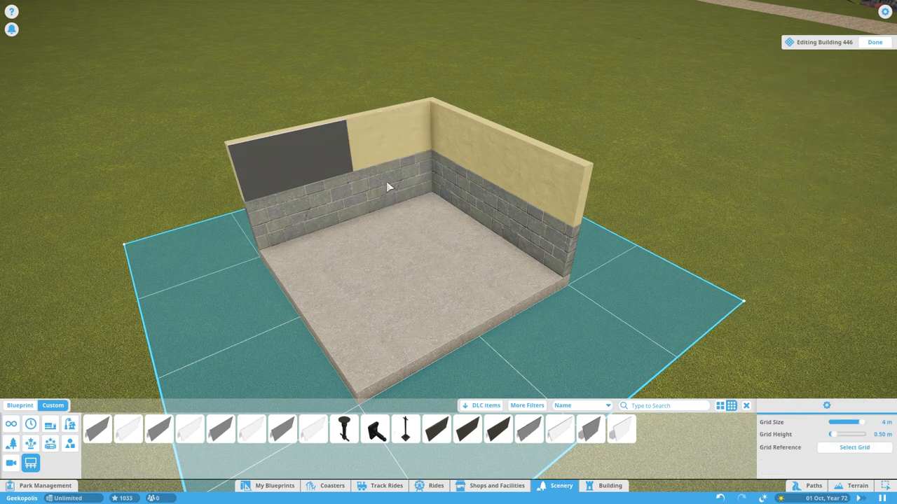
Step: Rotate further 4m video wall panels upright and mount them on the back and right walls
click(592, 431)
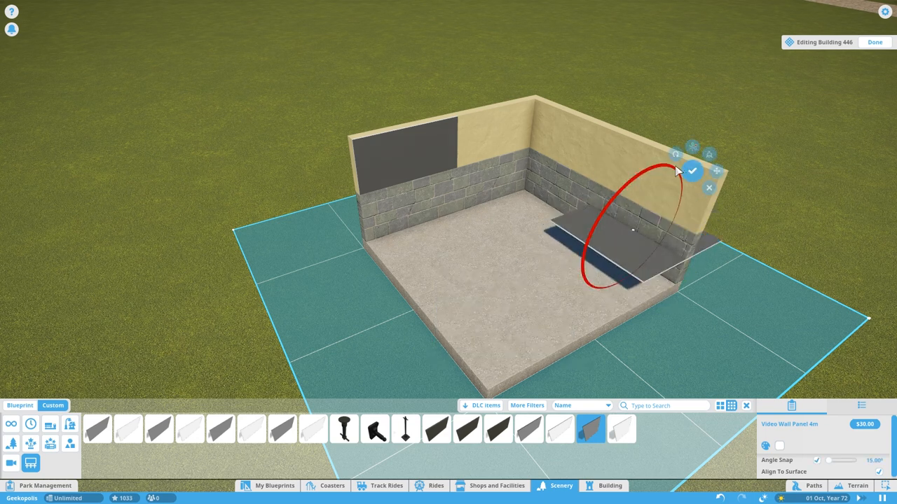
click(716, 169)
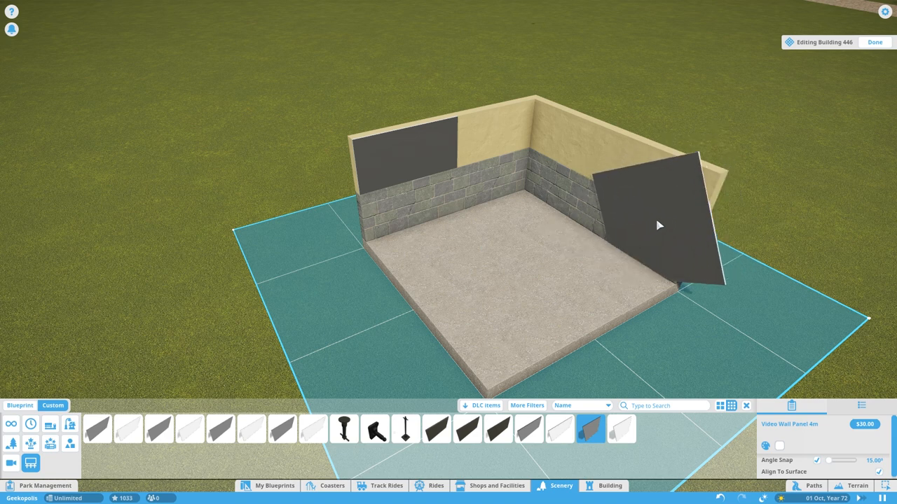
click(660, 221)
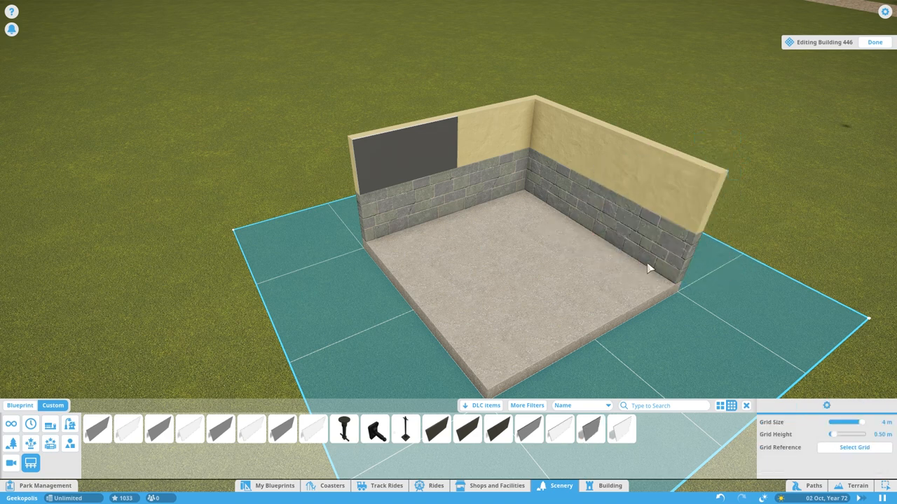
click(590, 431)
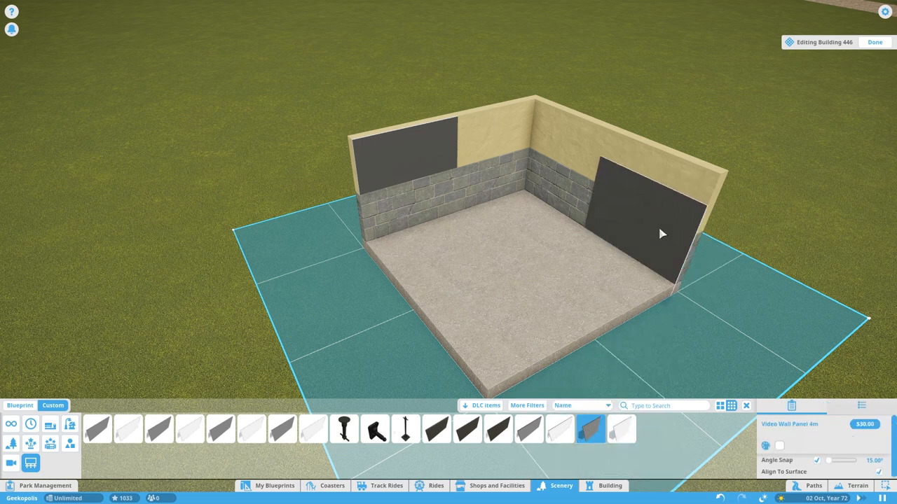
click(652, 224)
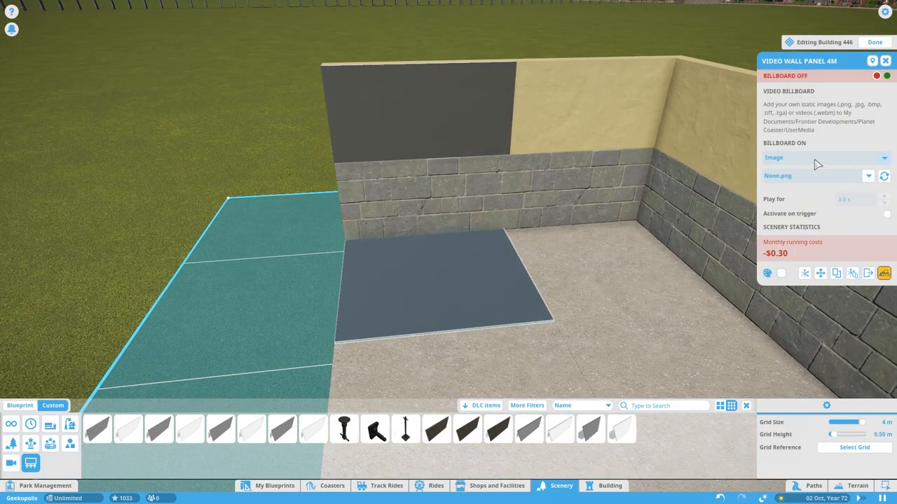
Step: Set the floor video panel's billboard image to the stone tile example so the floor looks paved
click(868, 176)
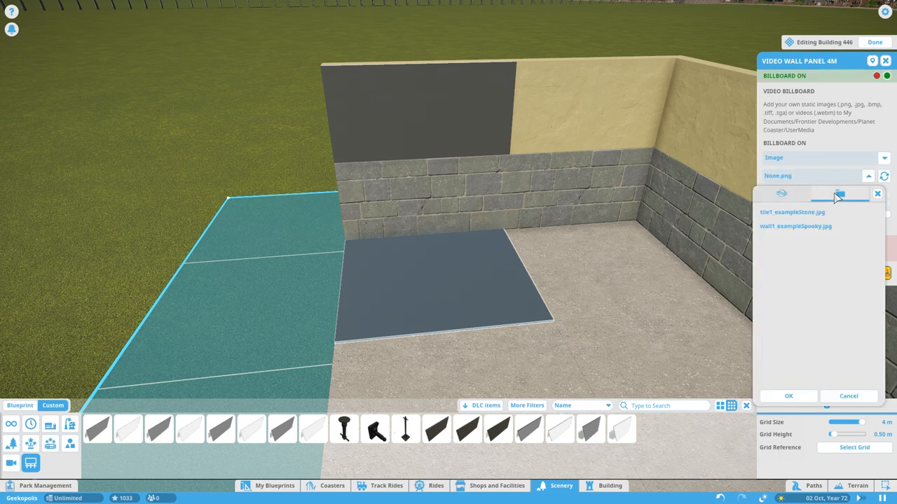
click(796, 225)
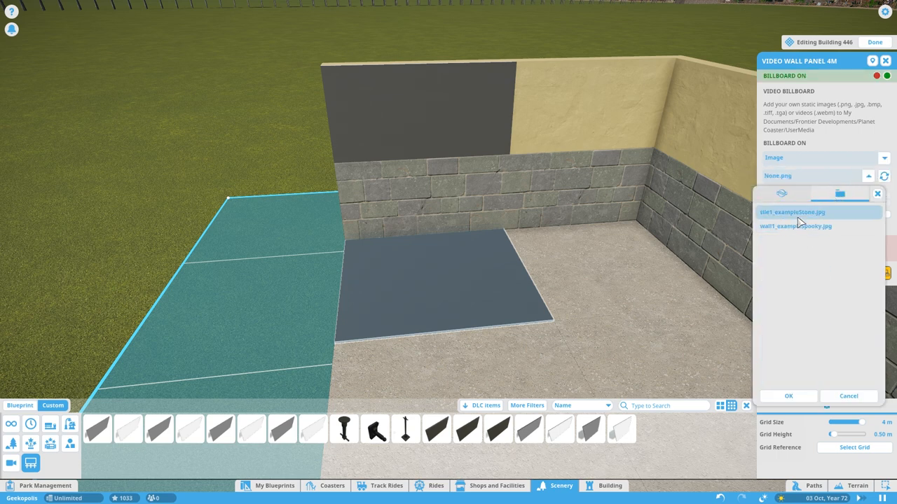
click(791, 212)
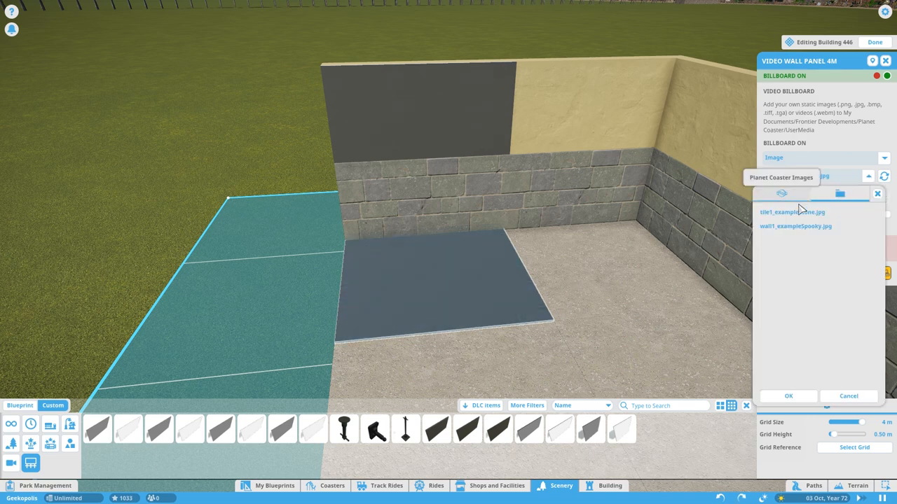
click(792, 212)
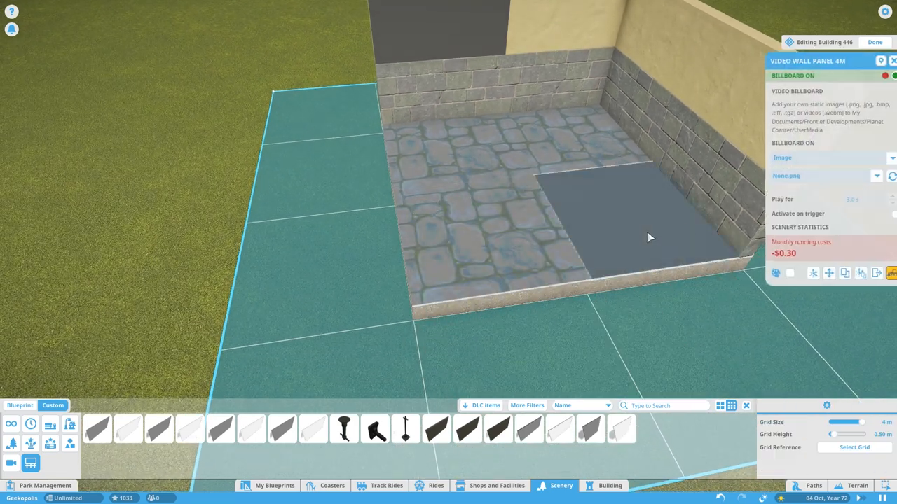
click(877, 176)
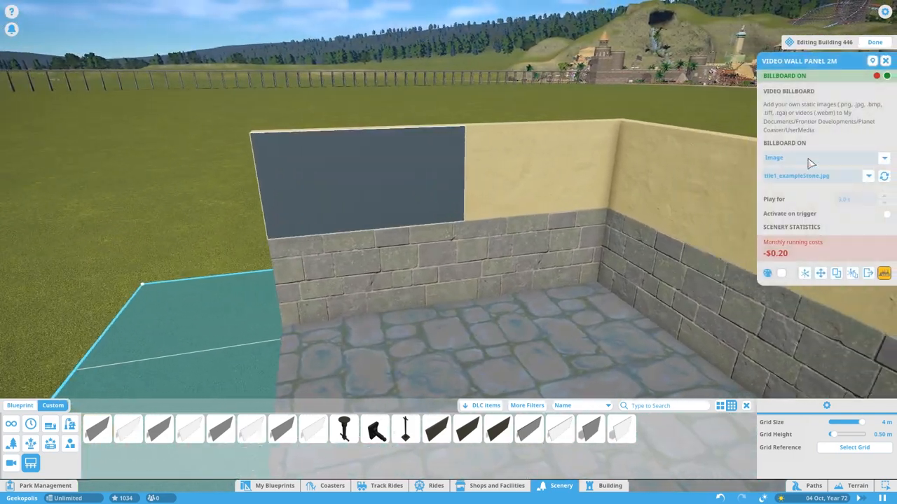
Step: Apply wall1_exampleStone.jpg as the wall video panel's billboard image
click(866, 177)
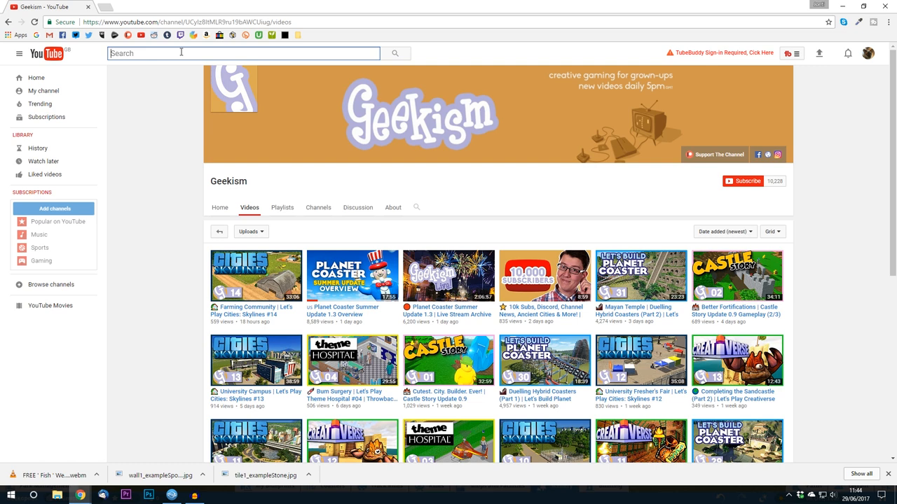
Step: Search YouTube for 'fish pond royalty free' and browse the results
text(fish)
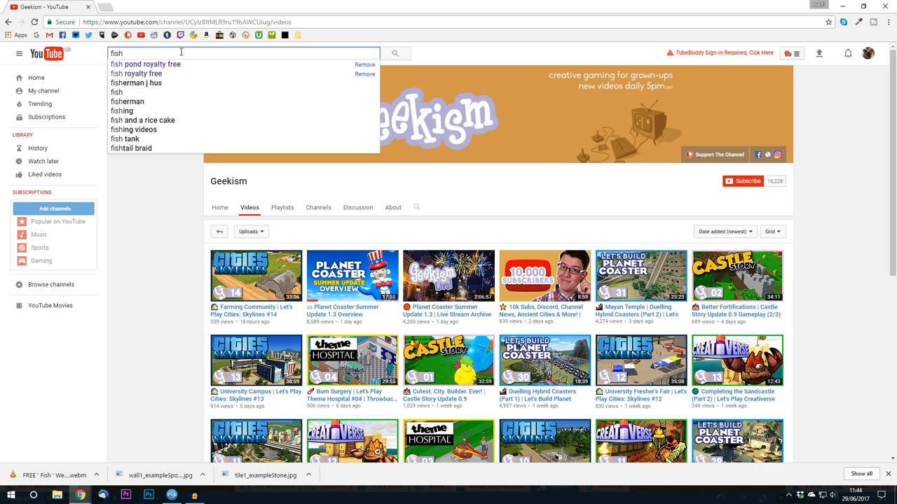
click(146, 65)
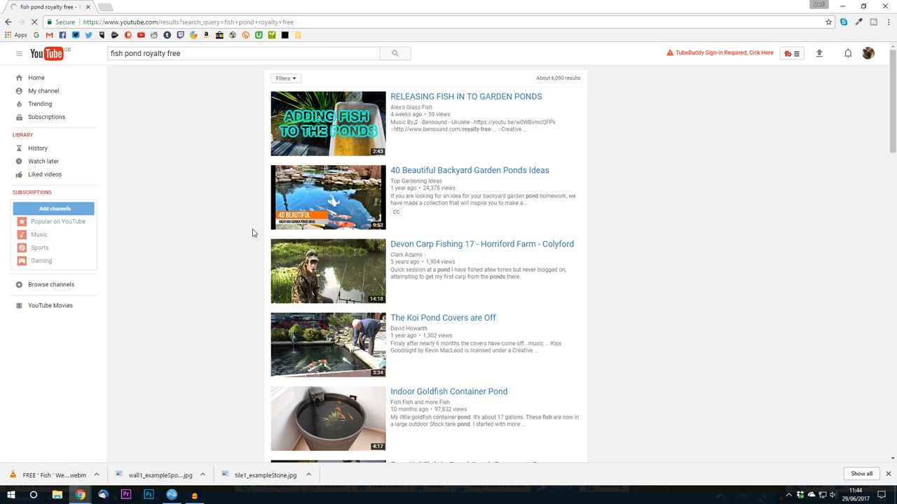
scroll(down, 3)
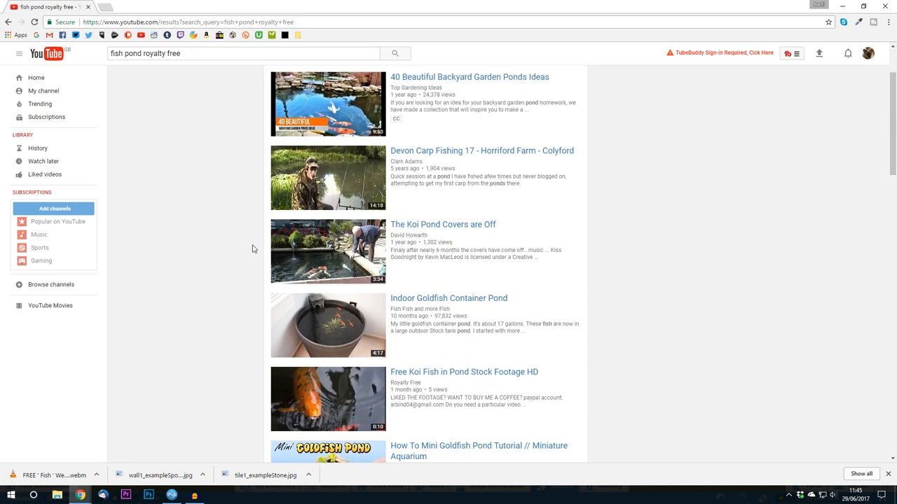
scroll(down, 3)
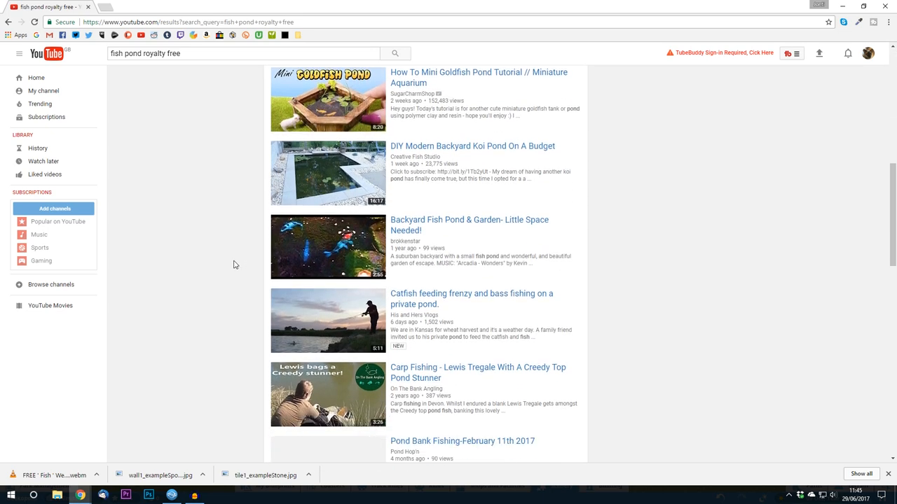
scroll(down, 3)
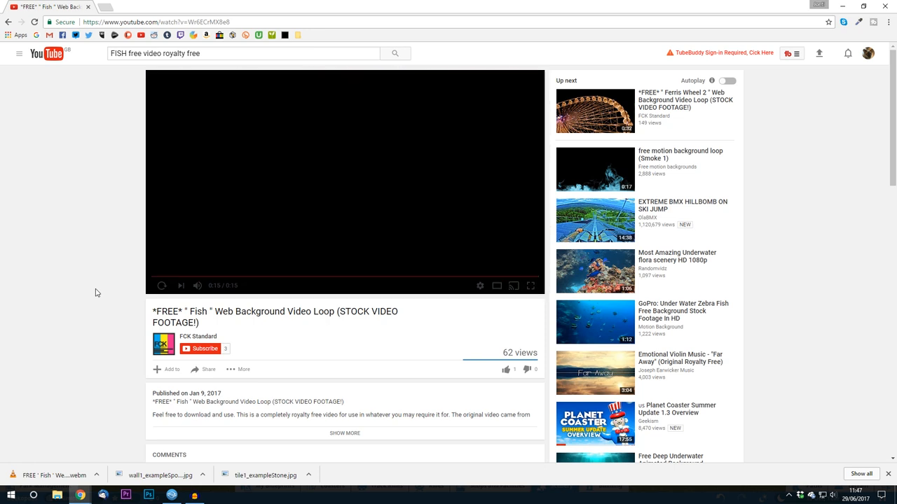
Step: Play the free fish background video loop and carry its link over to en.savefrom.net
click(207, 370)
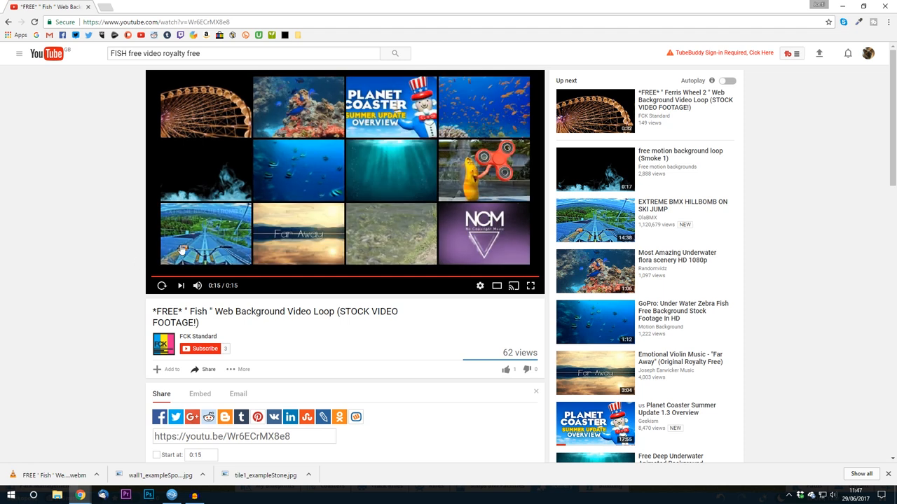
click(162, 285)
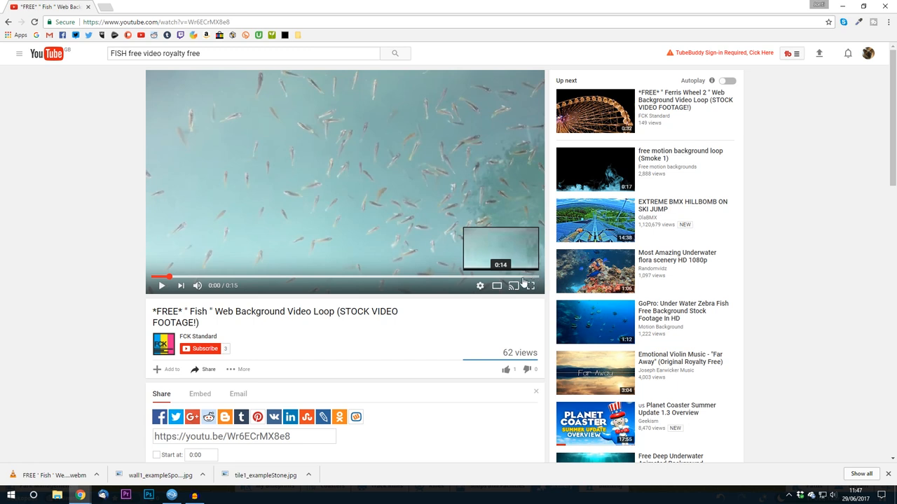
mouse_move(399, 206)
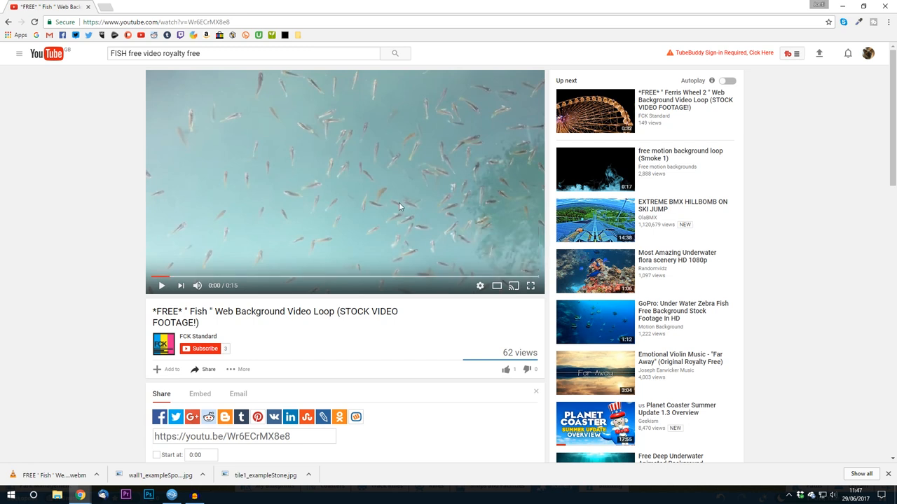
mouse_move(117, 252)
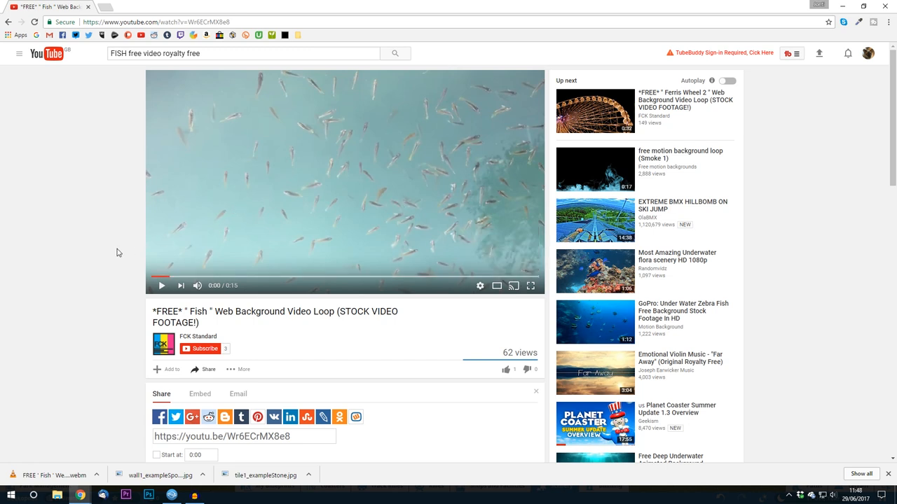
scroll(down, 3)
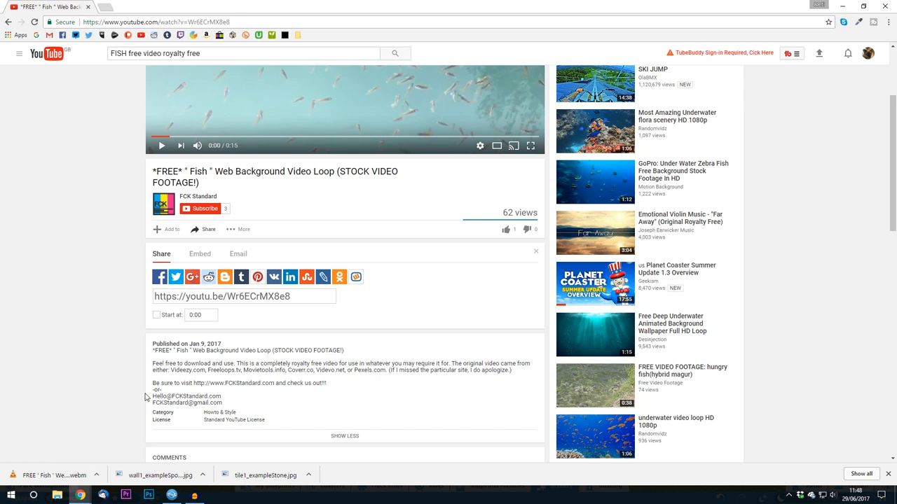
scroll(up, 3)
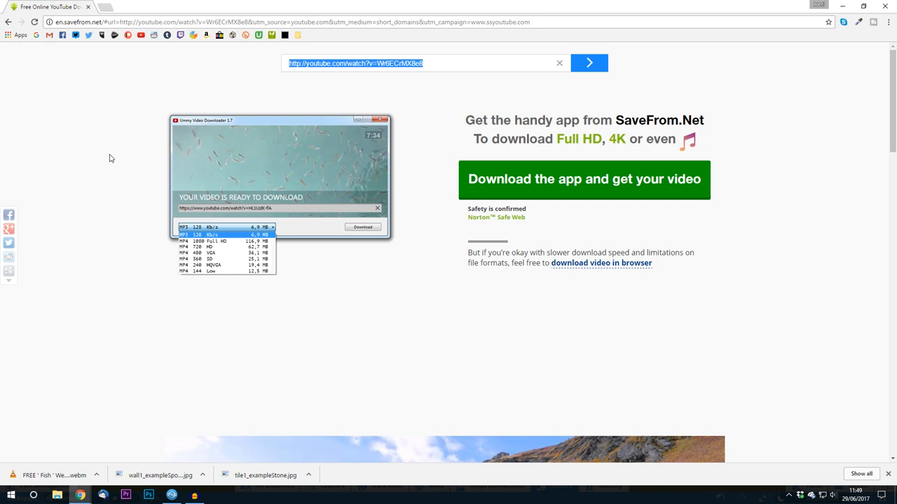
mouse_move(609, 270)
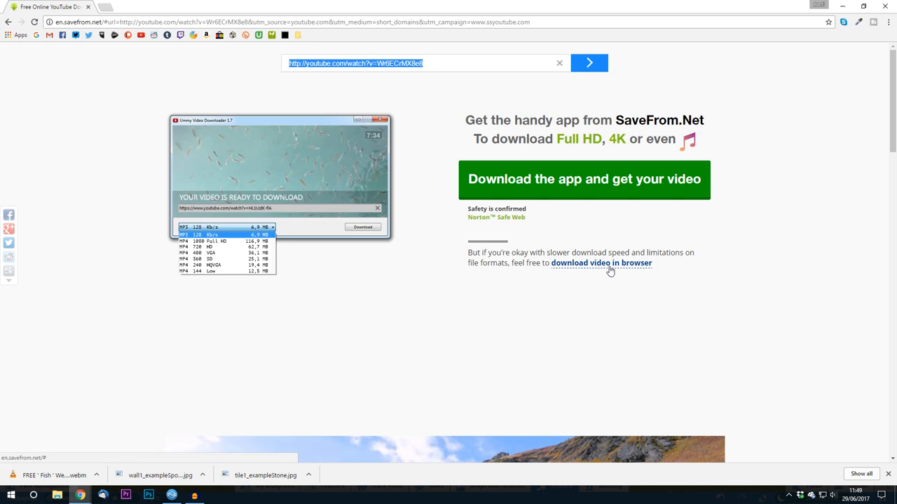
Step: Choose a WebM format from the quality list and download the fish background loop
scroll(down, 3)
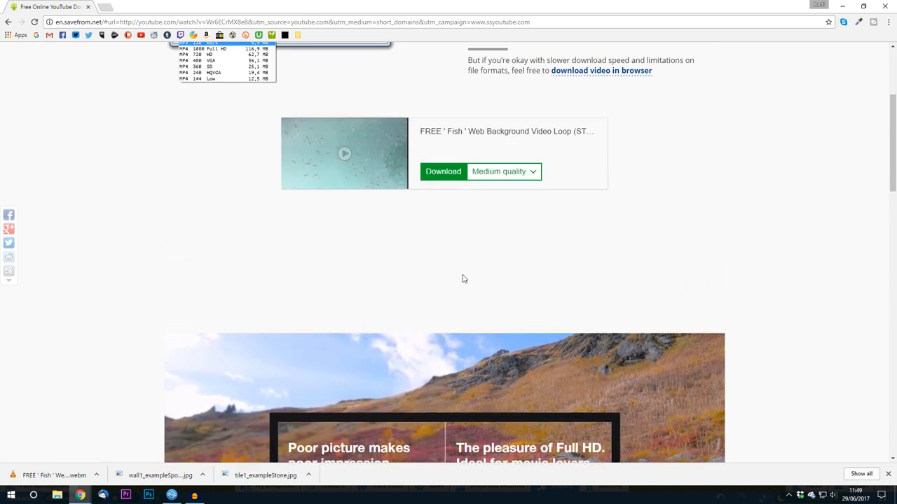
click(504, 171)
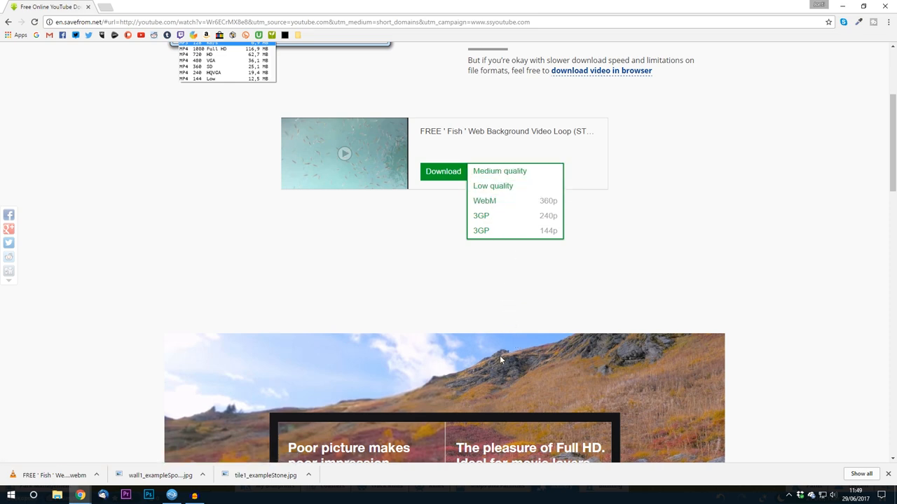
mouse_move(468, 278)
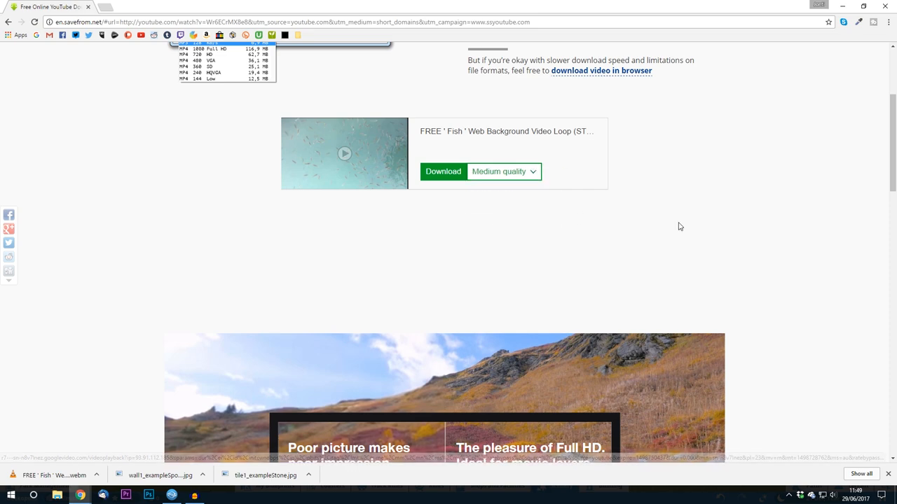
click(443, 171)
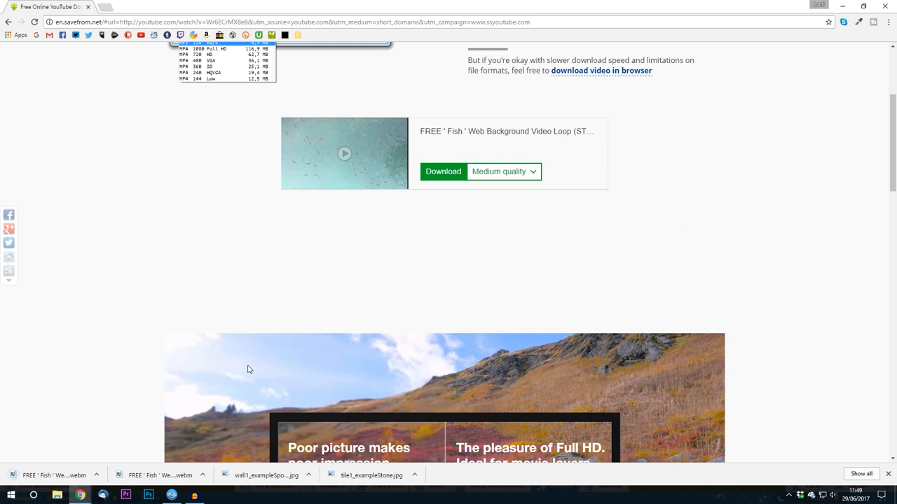
mouse_move(181, 332)
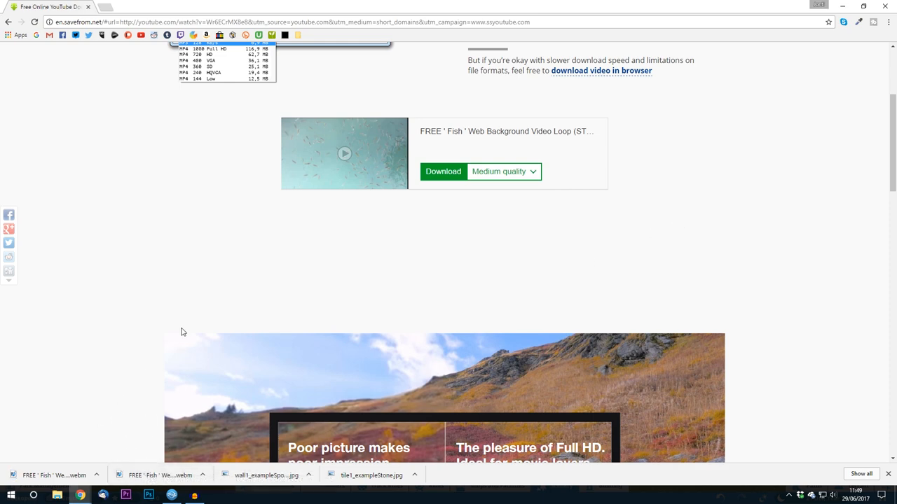
mouse_move(70, 475)
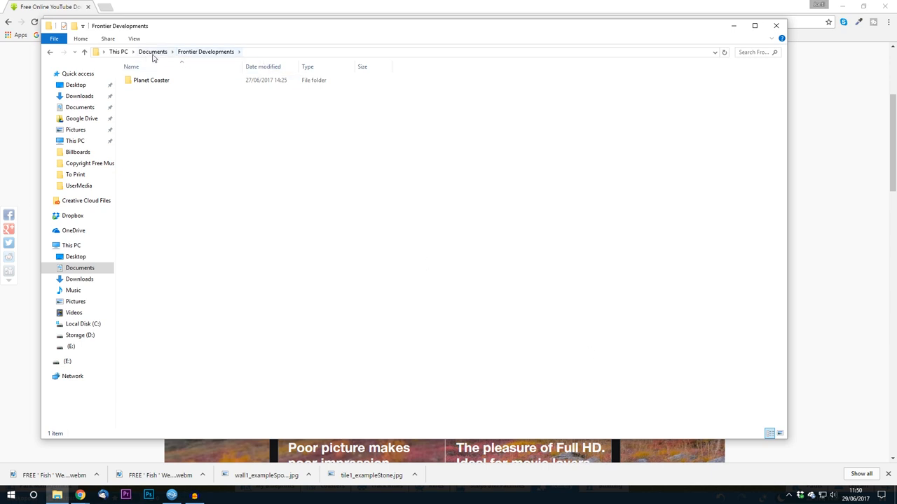
mouse_move(232, 65)
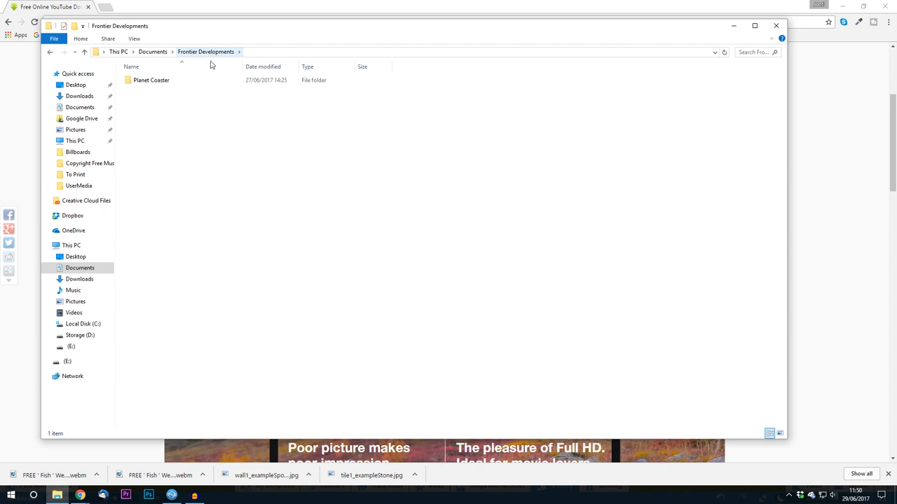
Step: In the UserMedia folder, rename the fish video file to 'FishP…' (fish pond name)
double_click(151, 80)
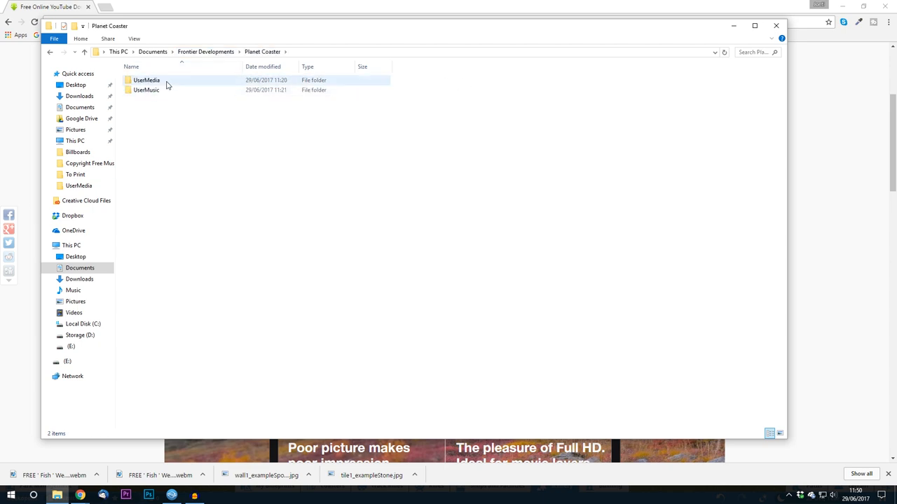
mouse_move(147, 90)
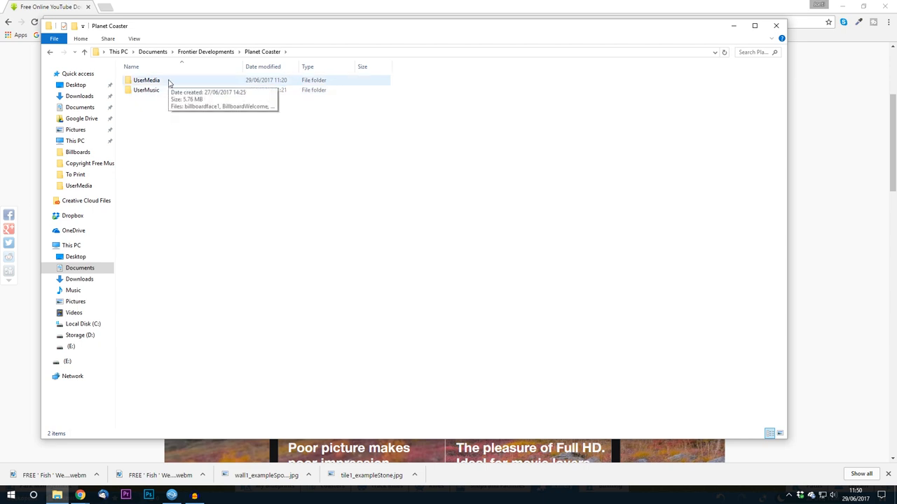
double_click(137, 80)
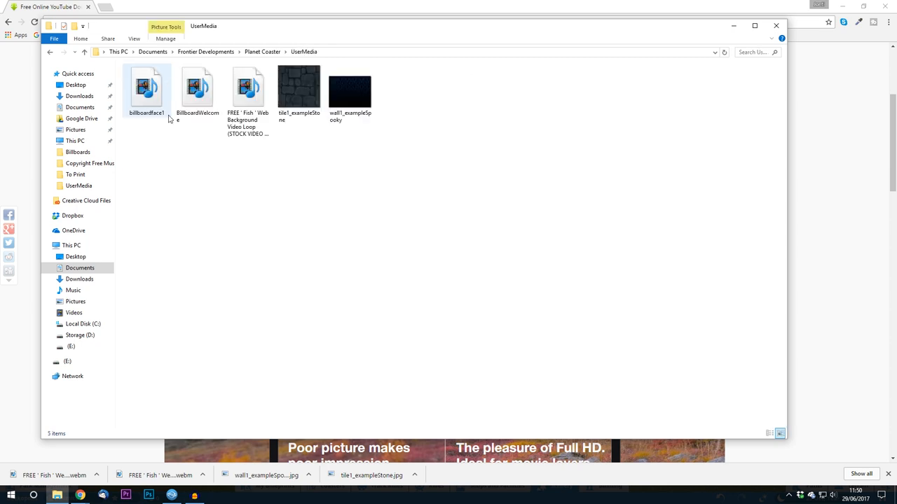
click(198, 91)
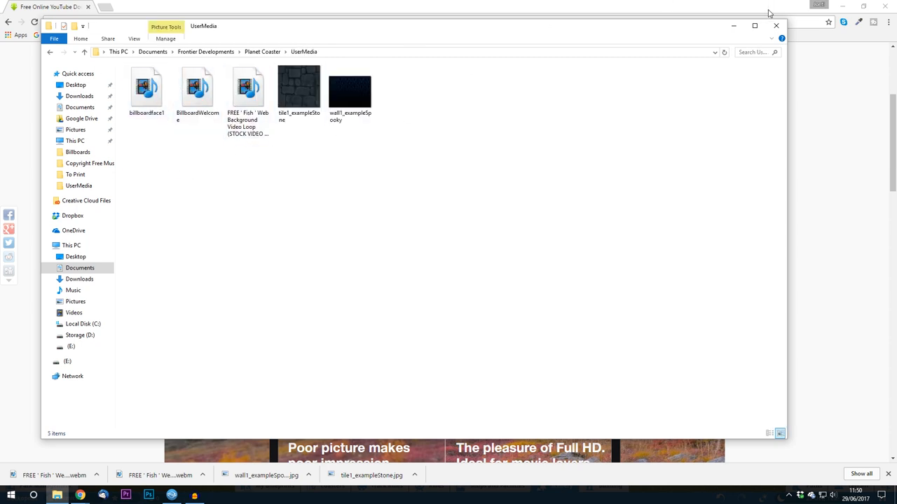
click(246, 91)
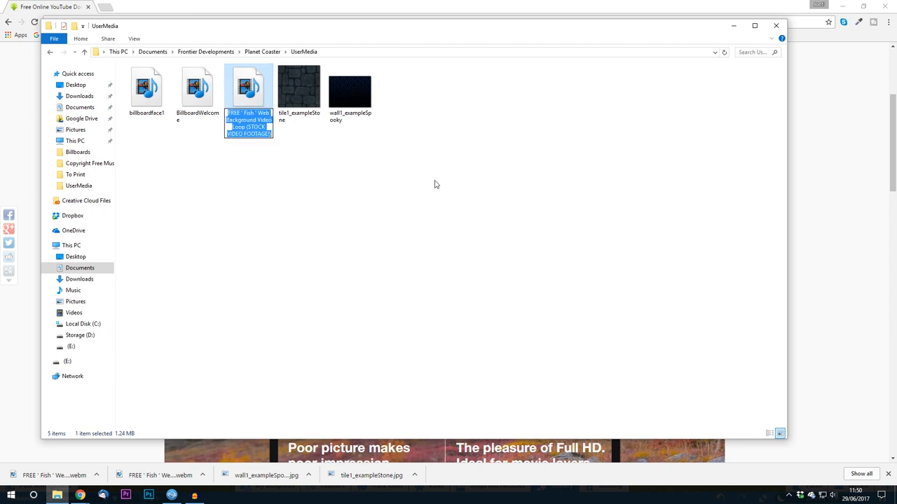
text(FishP)
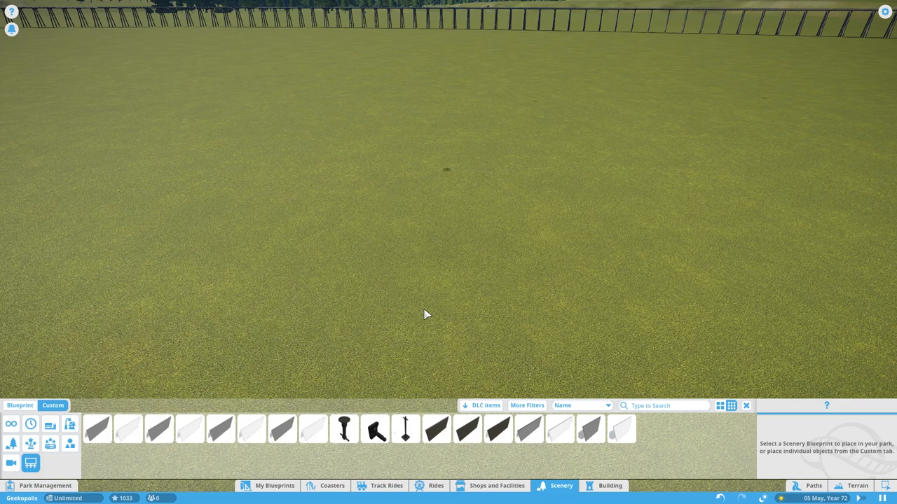
mouse_move(283, 436)
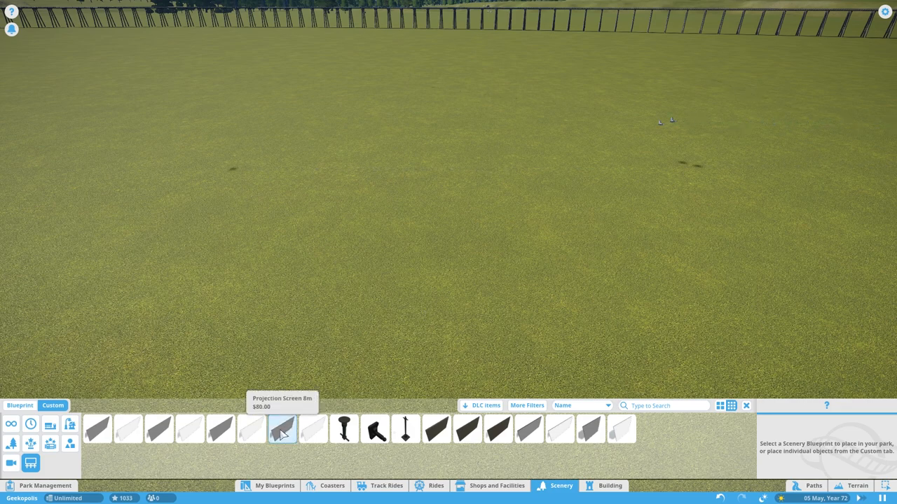
mouse_move(99, 432)
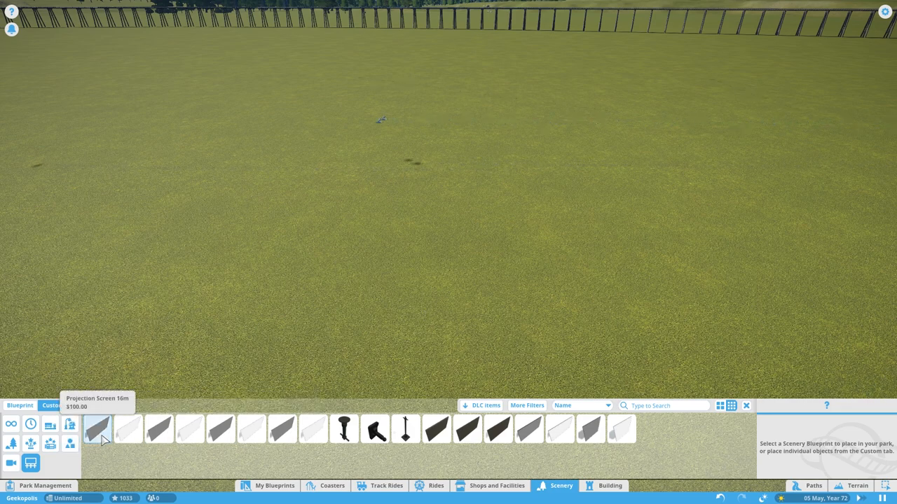
Step: Place a Projection Screen 16m and set its movie to FishPond1.webm
click(101, 435)
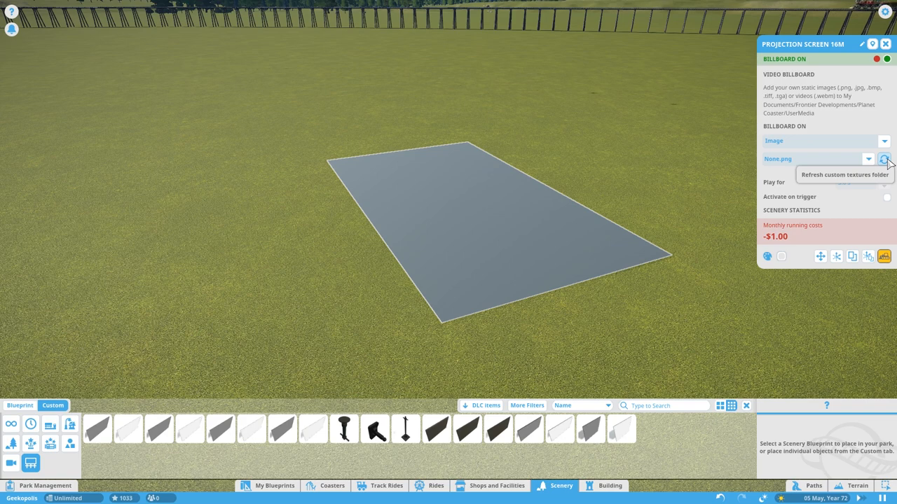
mouse_move(810, 171)
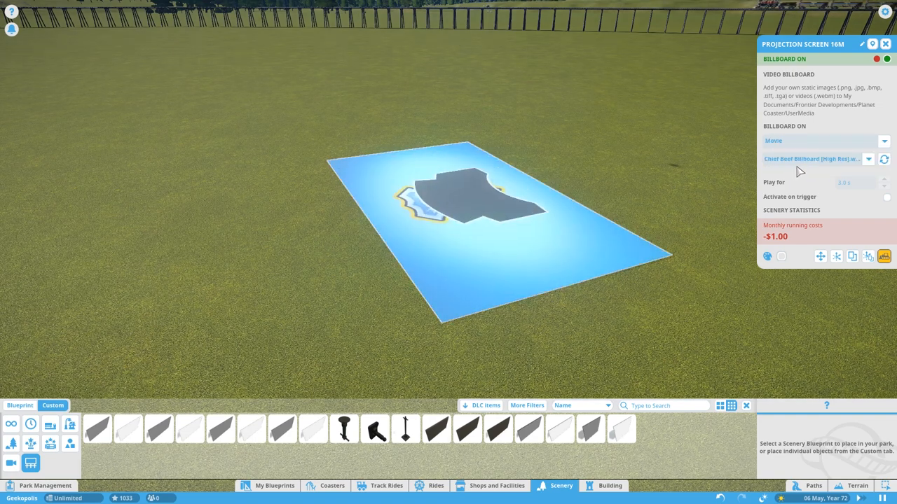
click(869, 160)
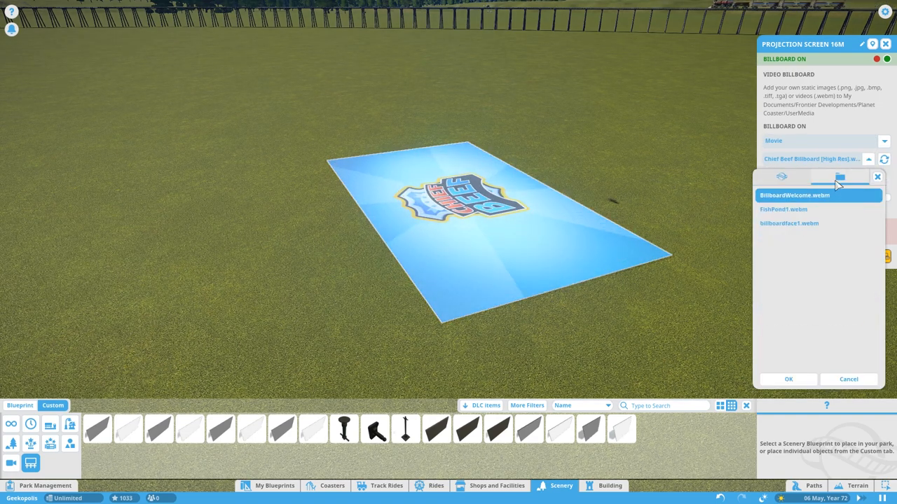
click(789, 210)
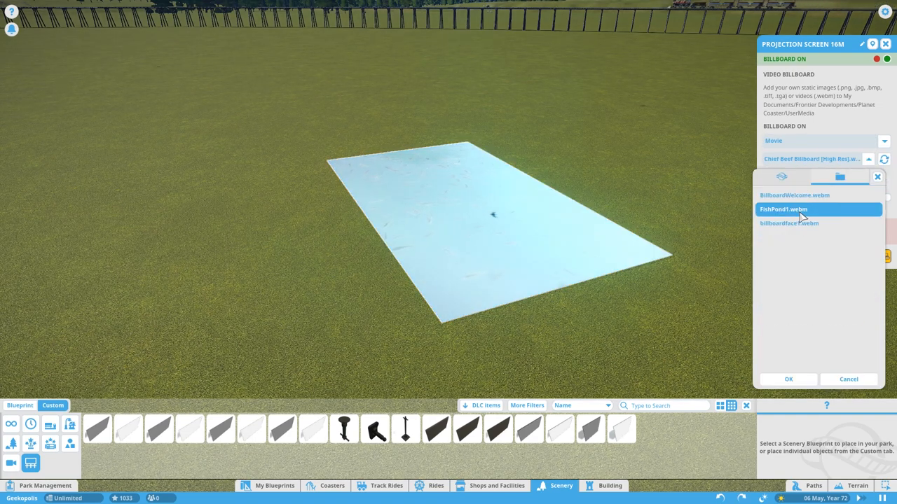
click(788, 378)
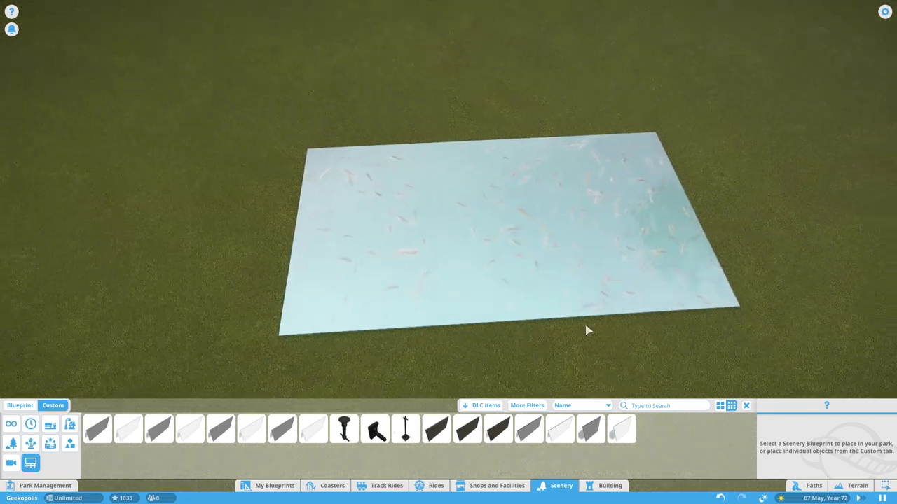
Step: Confirm the video choice so the screen starts showing the swimming fish
click(812, 485)
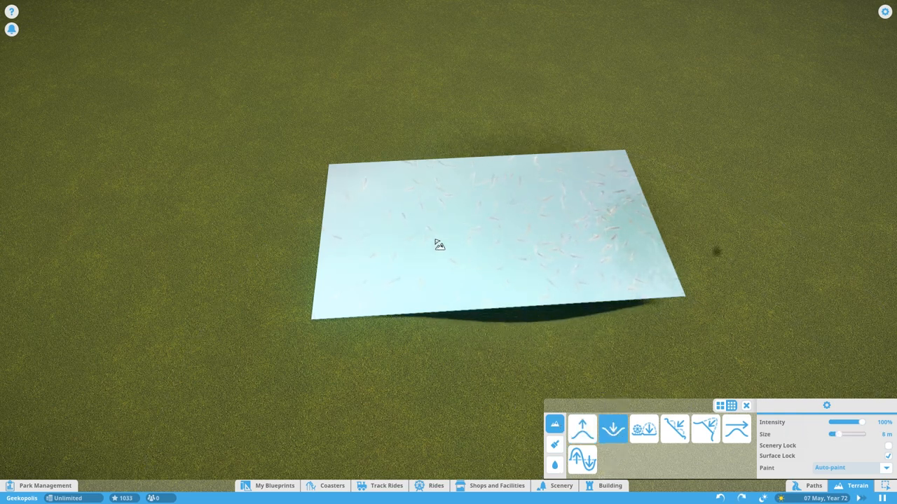
mouse_move(702, 344)
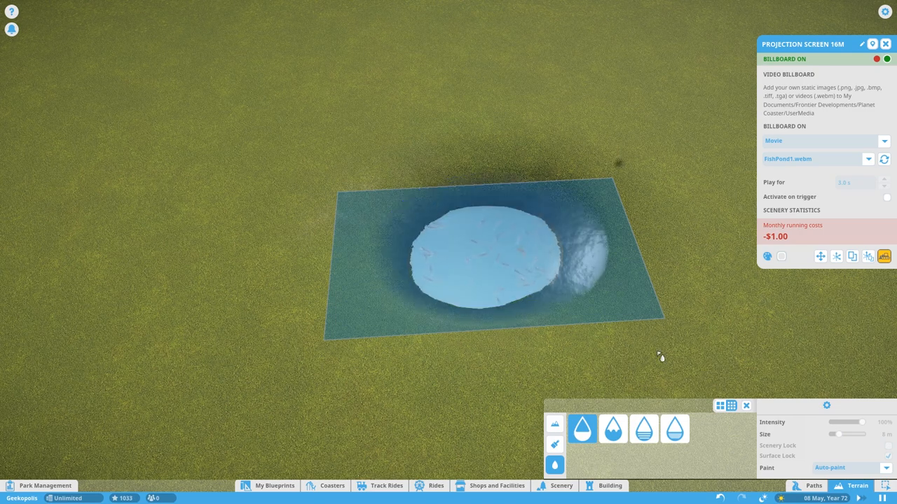
mouse_move(786, 313)
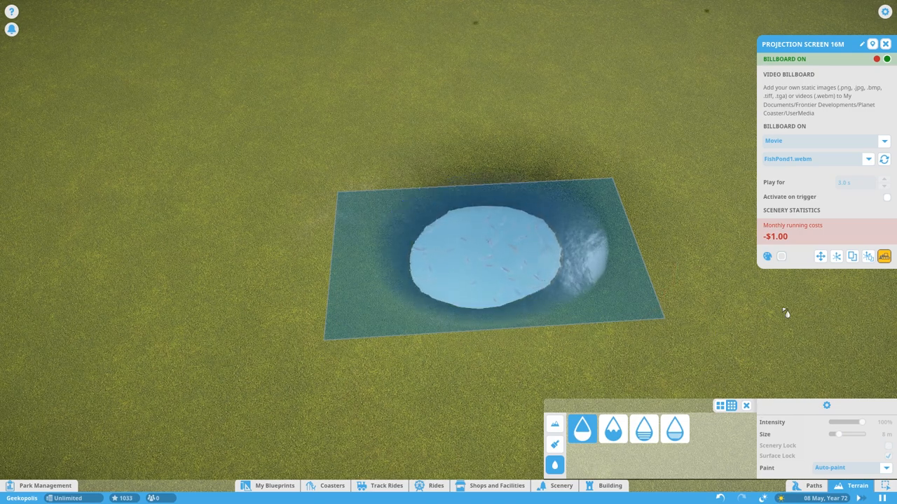
Step: Flood the dug hollow with water and adjust the projection screen beneath it
click(886, 44)
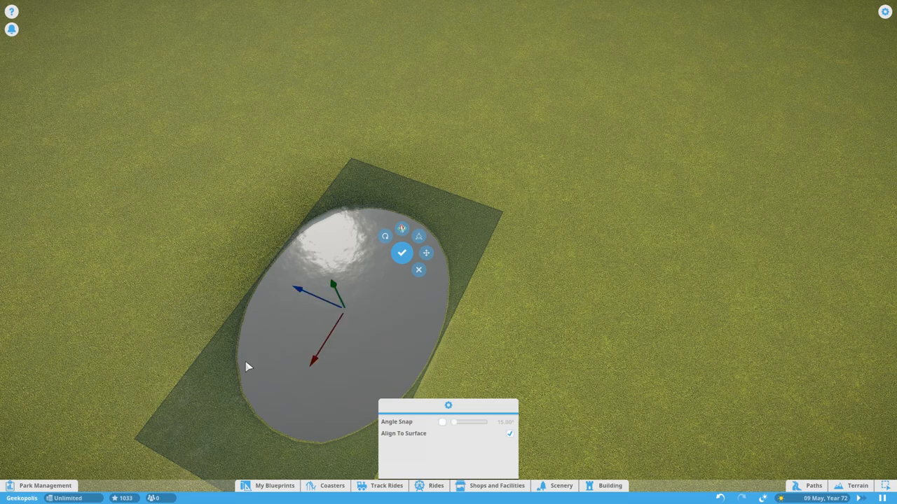
click(401, 252)
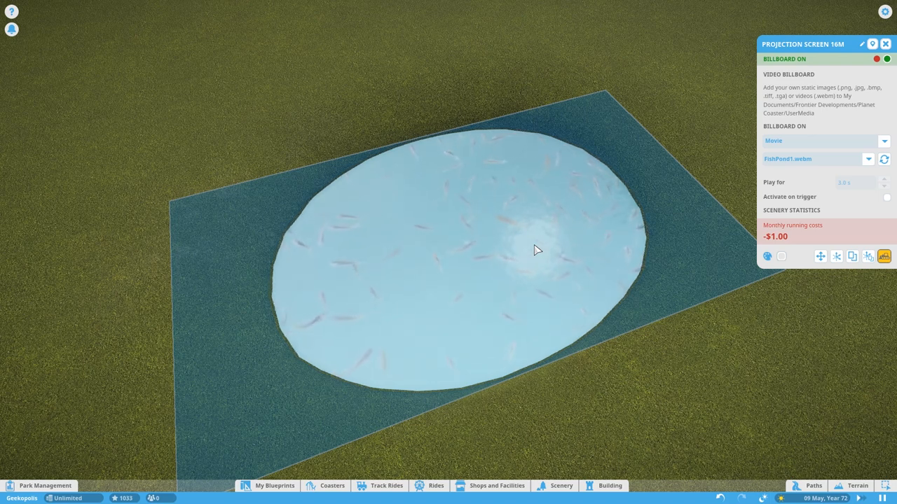
click(886, 44)
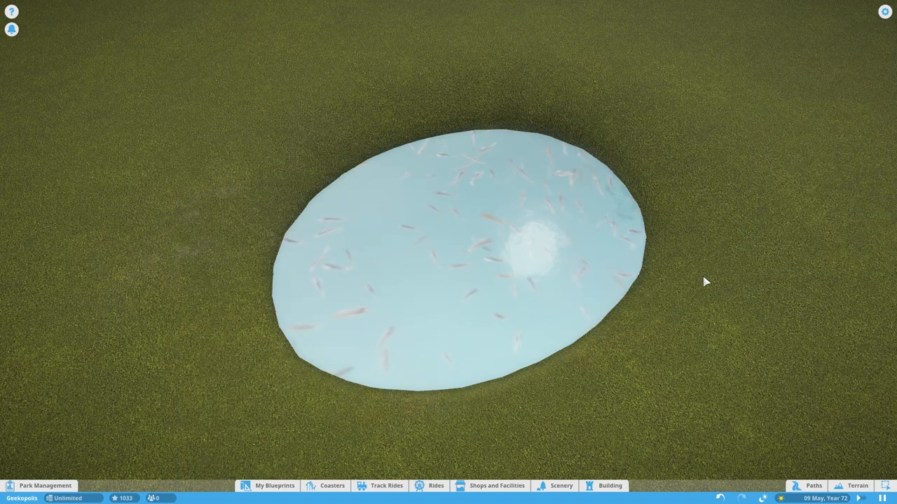